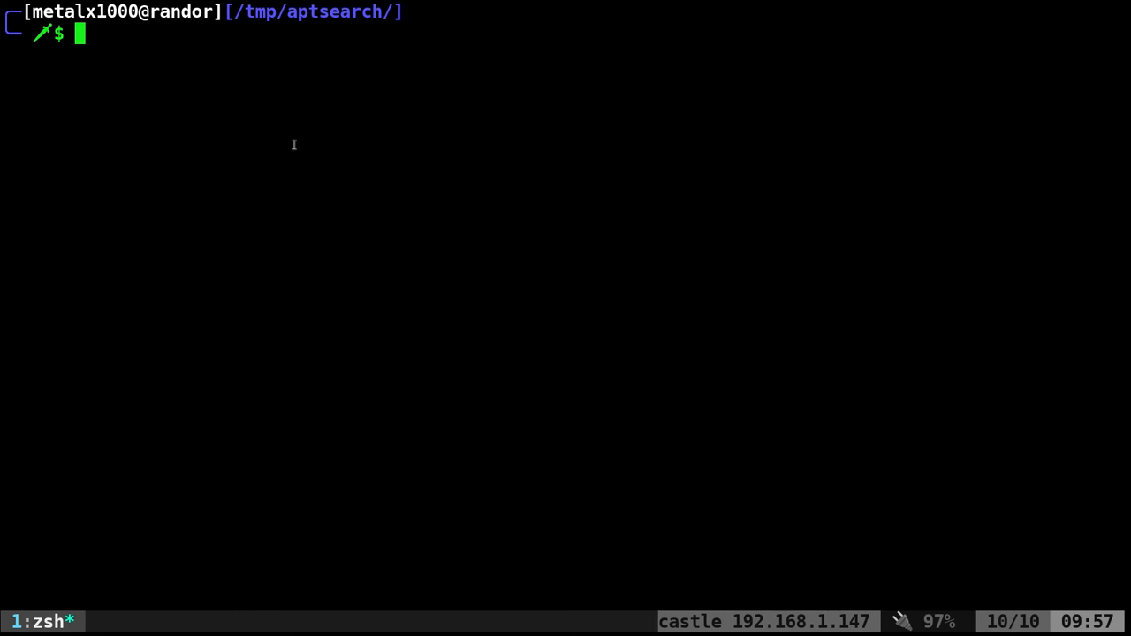
Step: Pipe aptitude search "bash" into fzf and pick bashtop from the results
text(aptitude search "bash"|fzf --prompt "Select Packages: " -m)
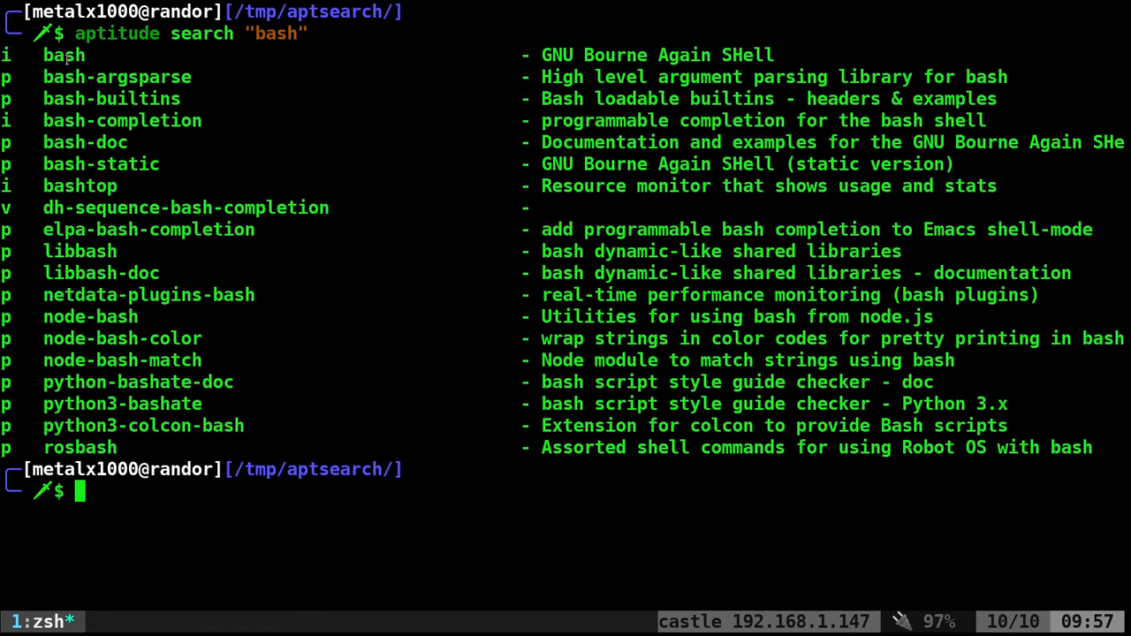
mouse_move(171, 273)
text(sudo aptitude install)
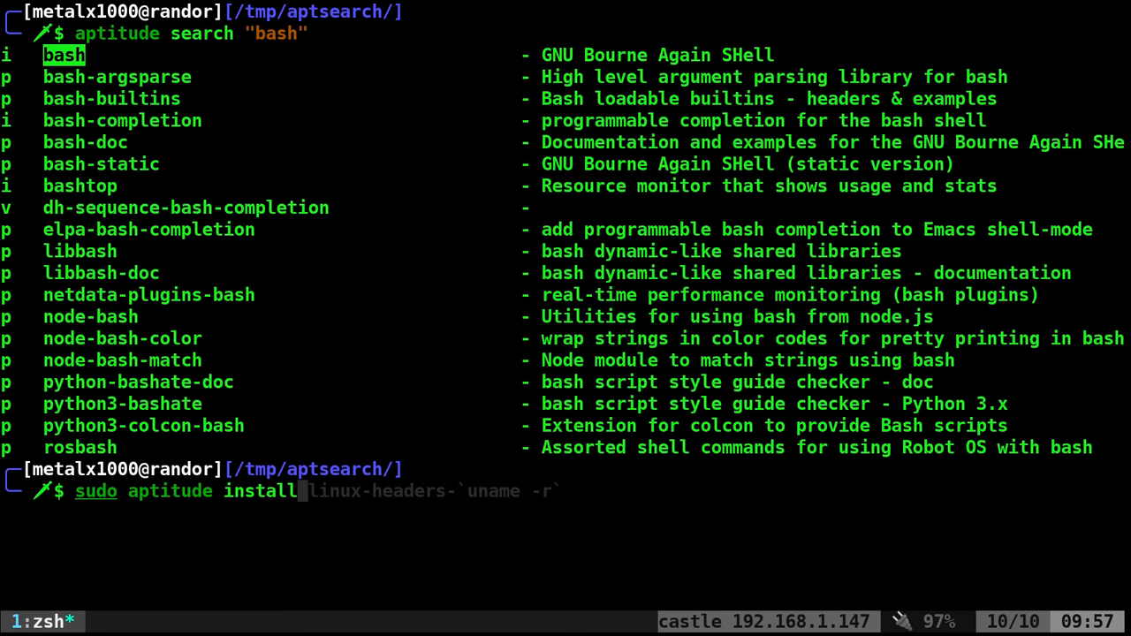
text(bash)
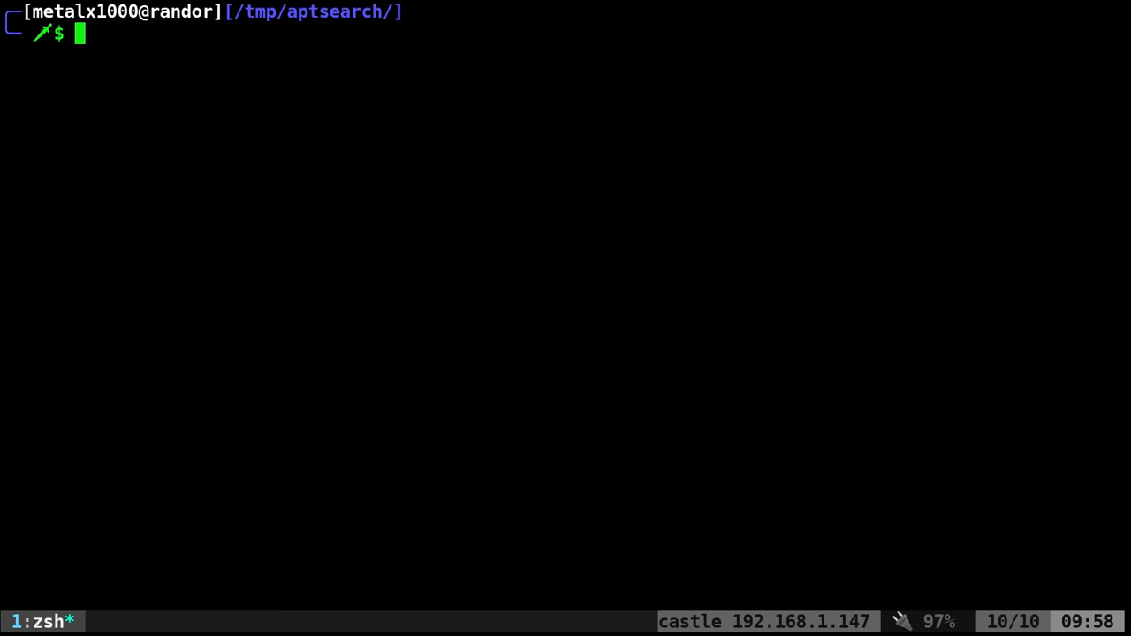
mouse_move(304, 192)
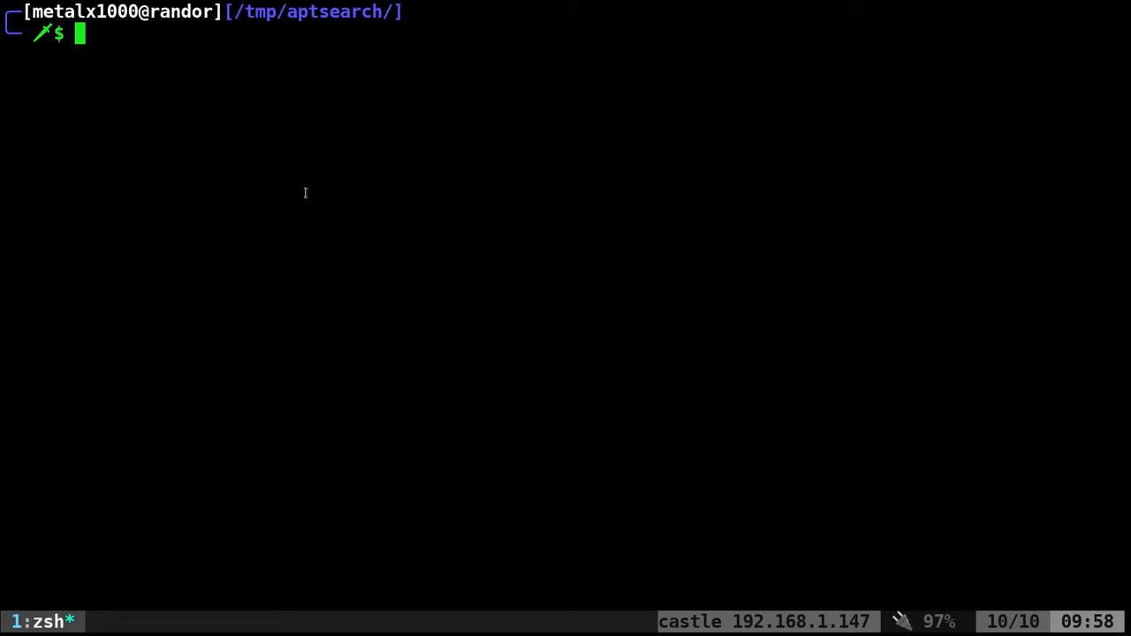
text(aptitude search "bash"|)
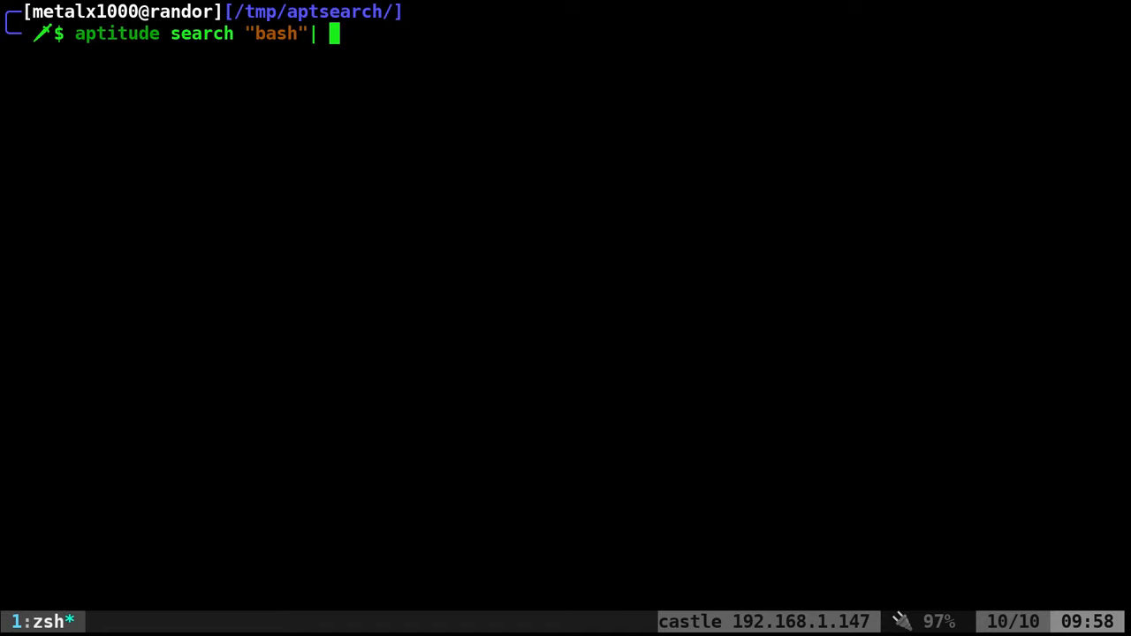
key(Enter)
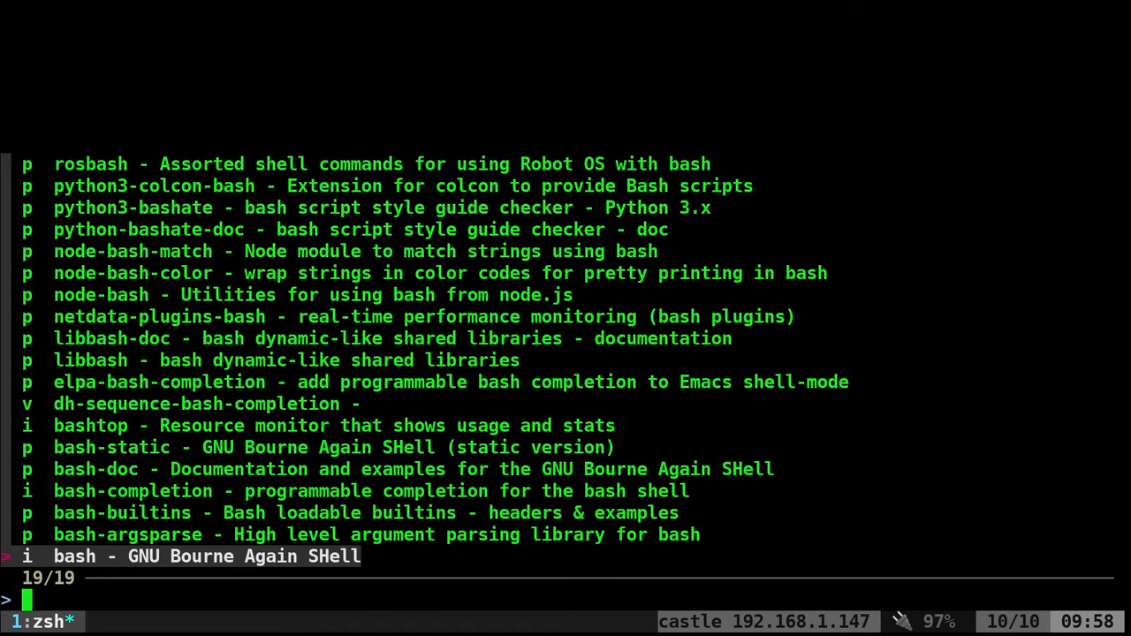
text(top)
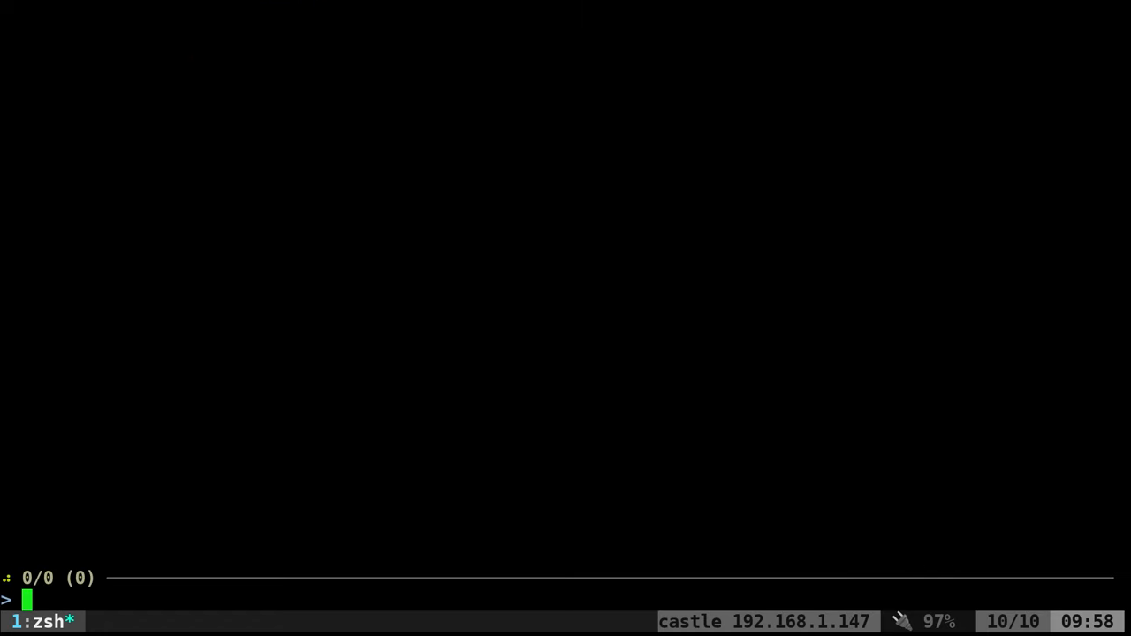
Step: Rerun with fzf -m and select bashtop, node-bash-color and elpa-bash-completion together
text(top)
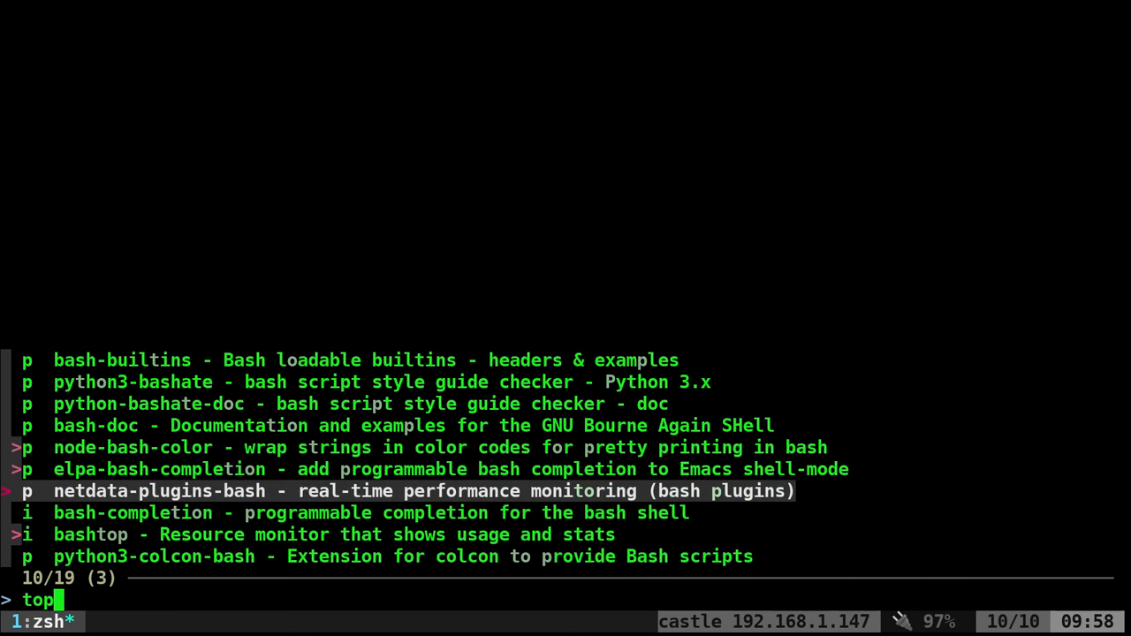
key(Enter)
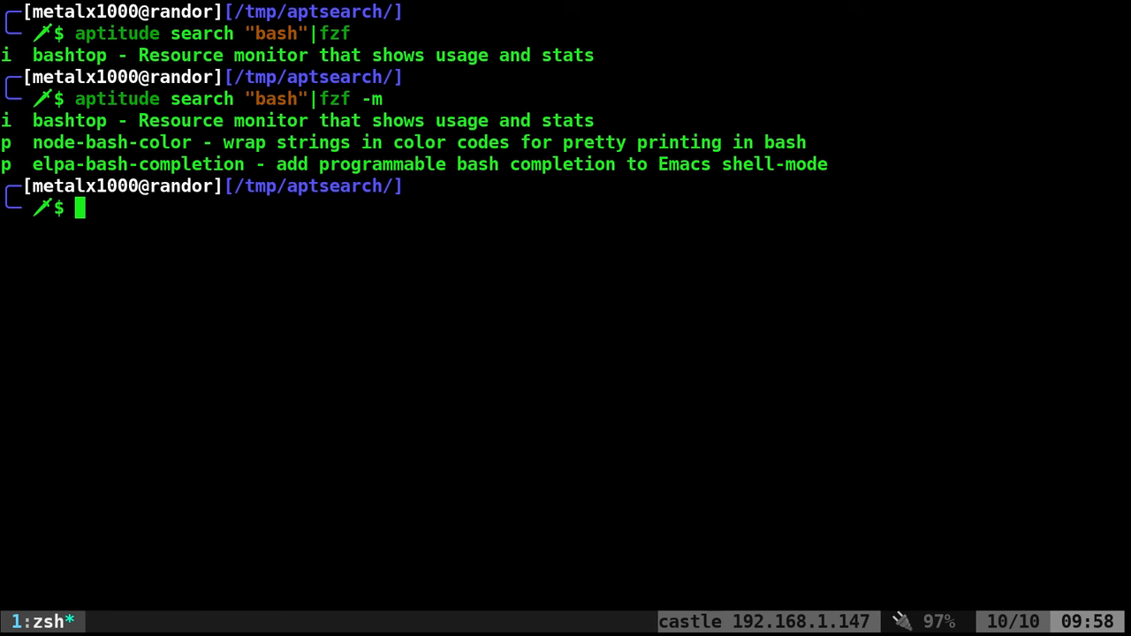
Step: Add --prompt "Select Packages: " to the fzf command and pick node-bash-match, python-bashate-doc and node-bash
key(Up)
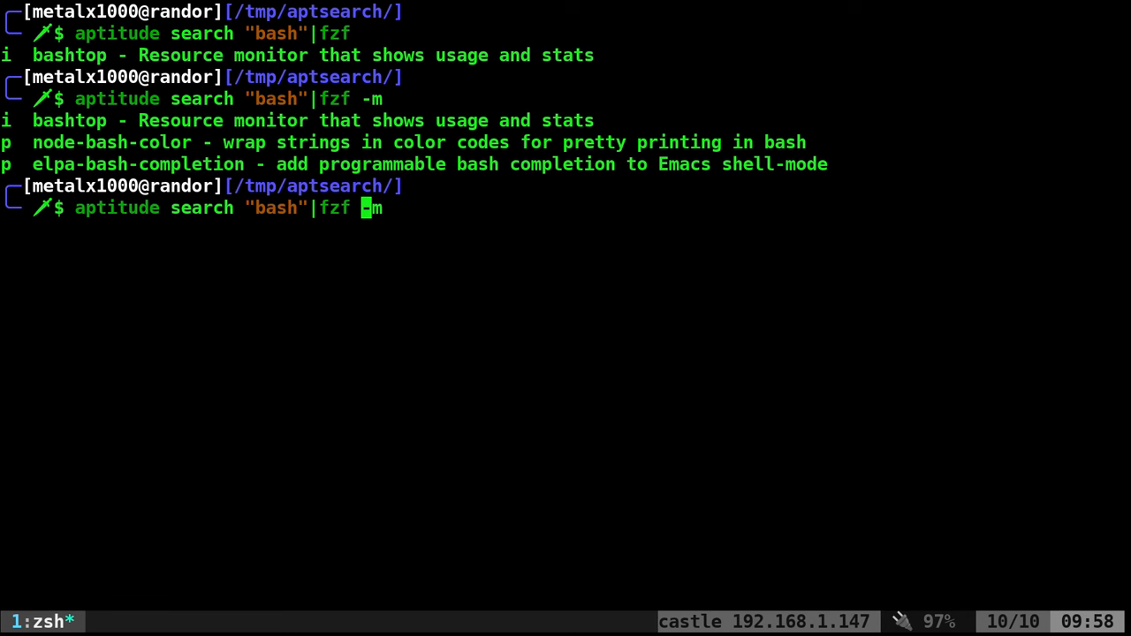
text(--)
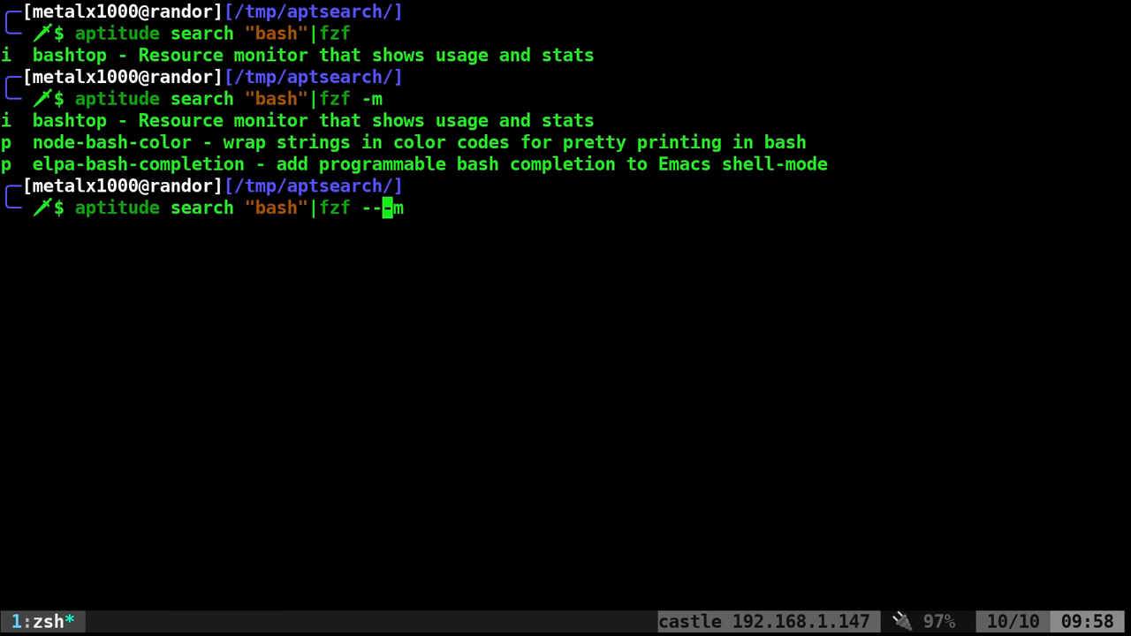
text(prompt)
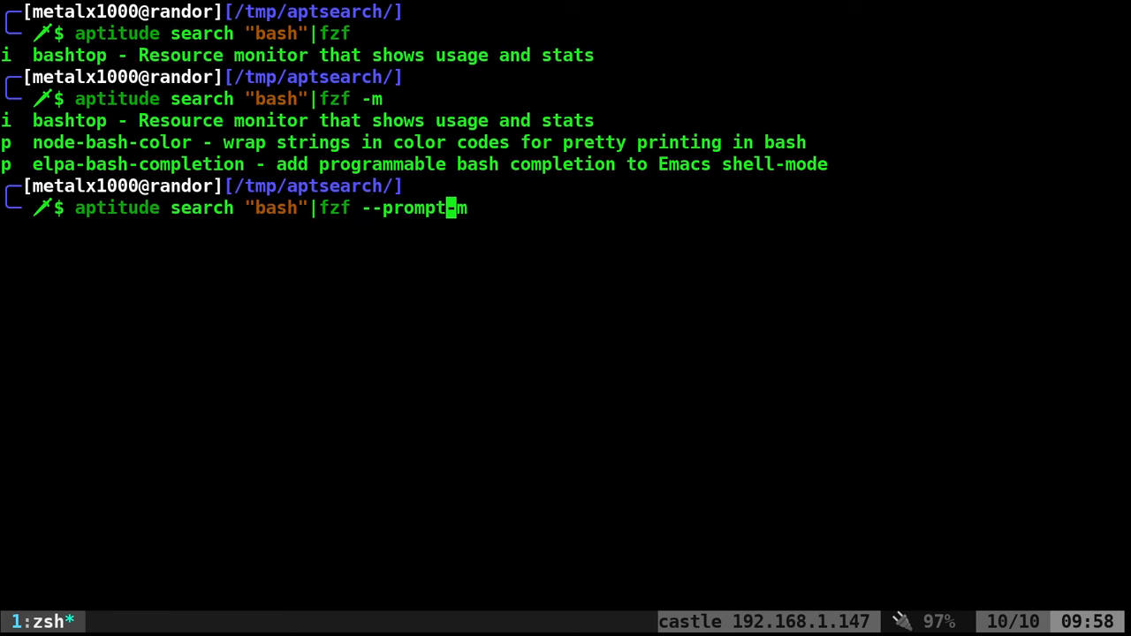
text("Se)
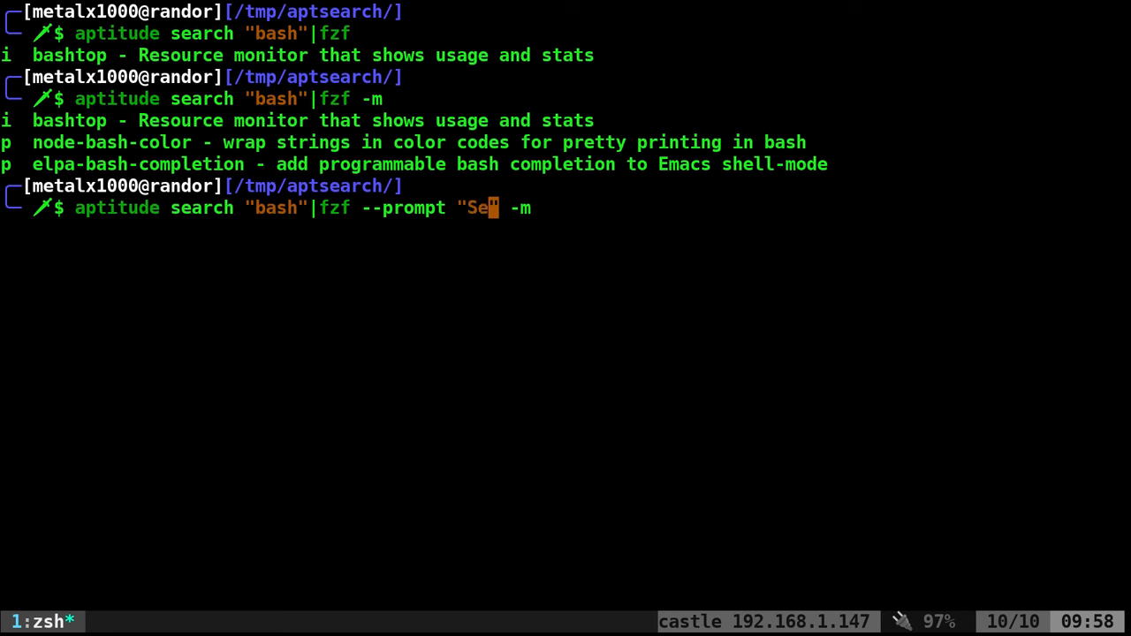
text(lect Pac)
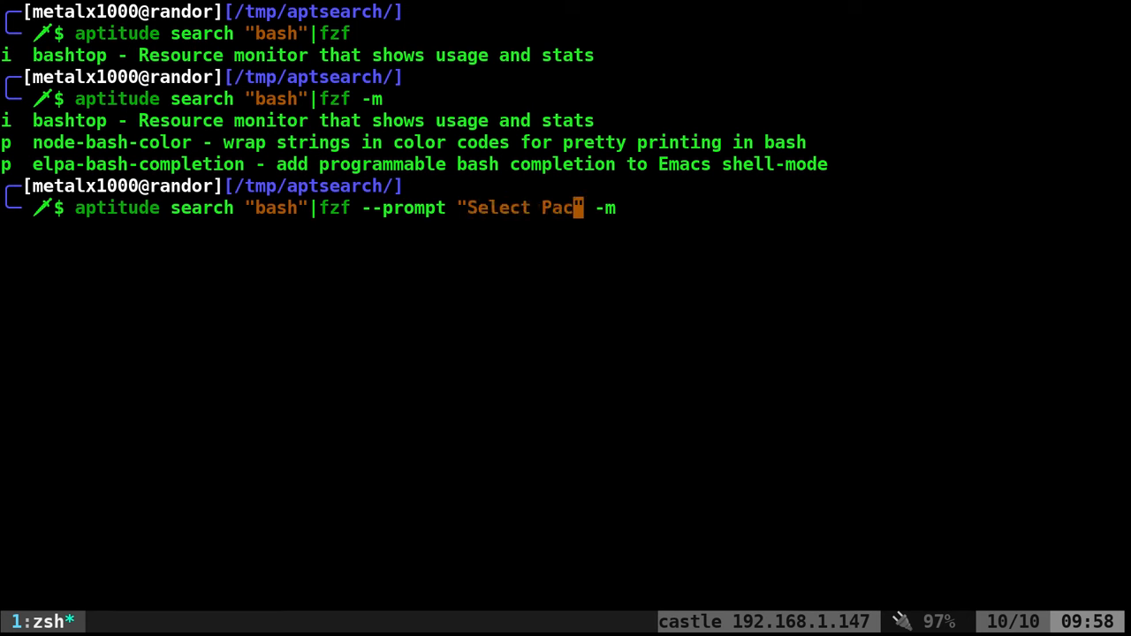
text(kages)
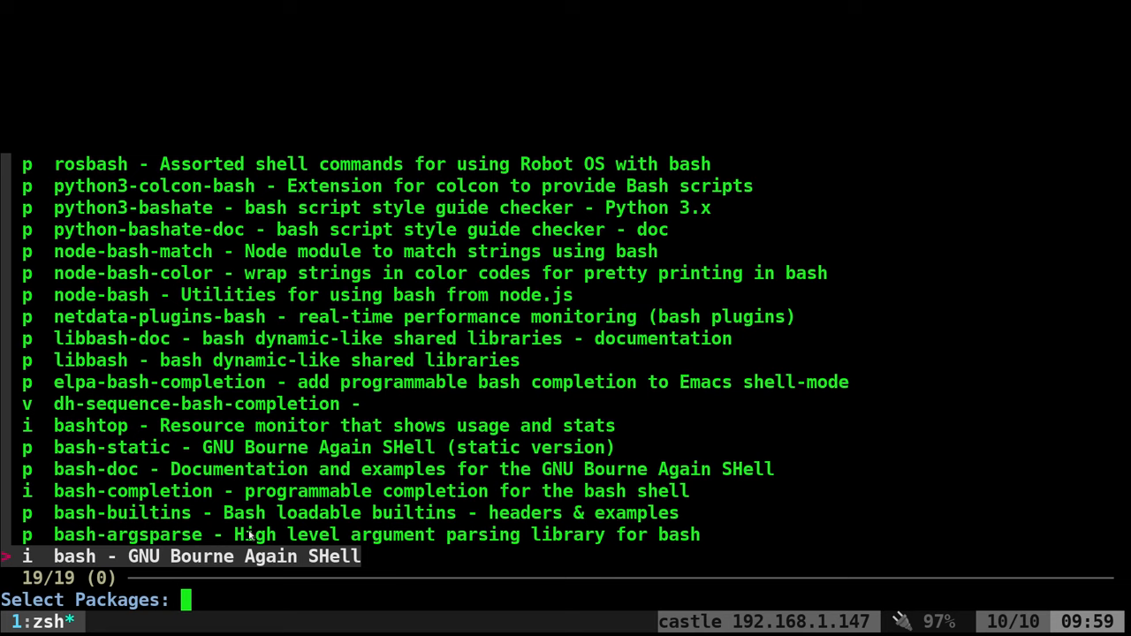
text(ndoe)
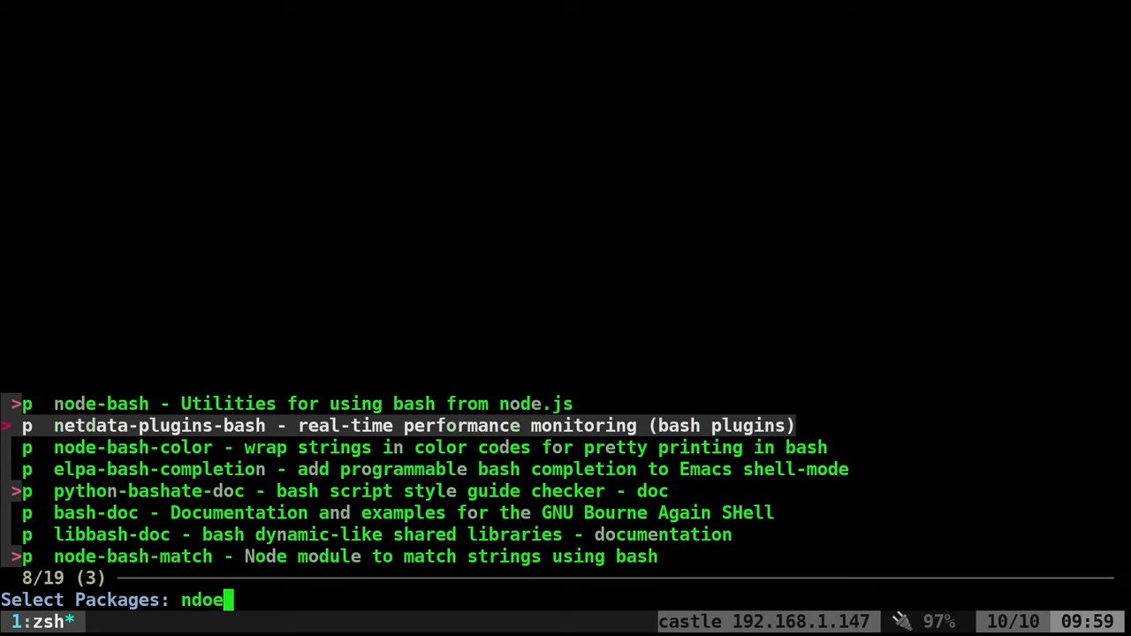
key(Enter)
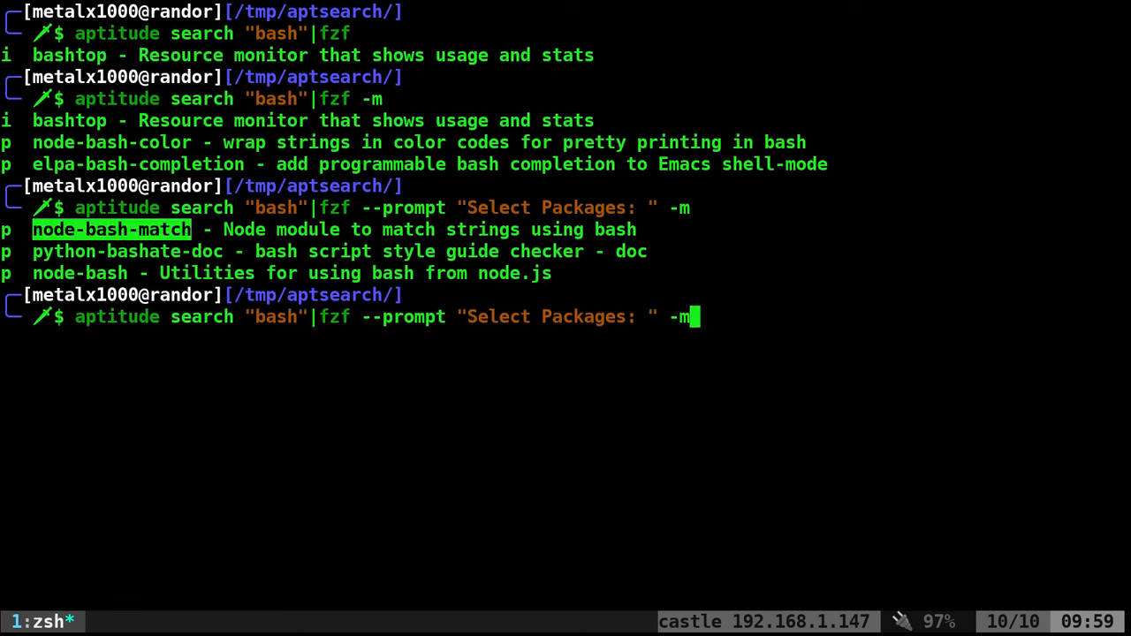
Step: Append |awk '{print $2}' so only package names print, and pick node packages
text(|awk)
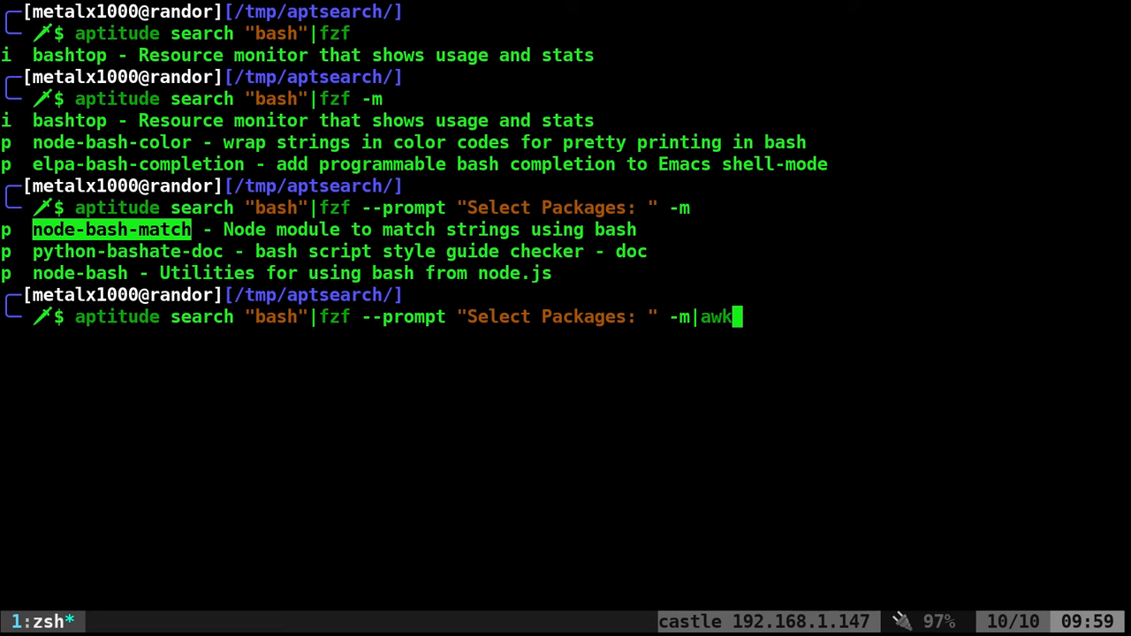
text('{}')
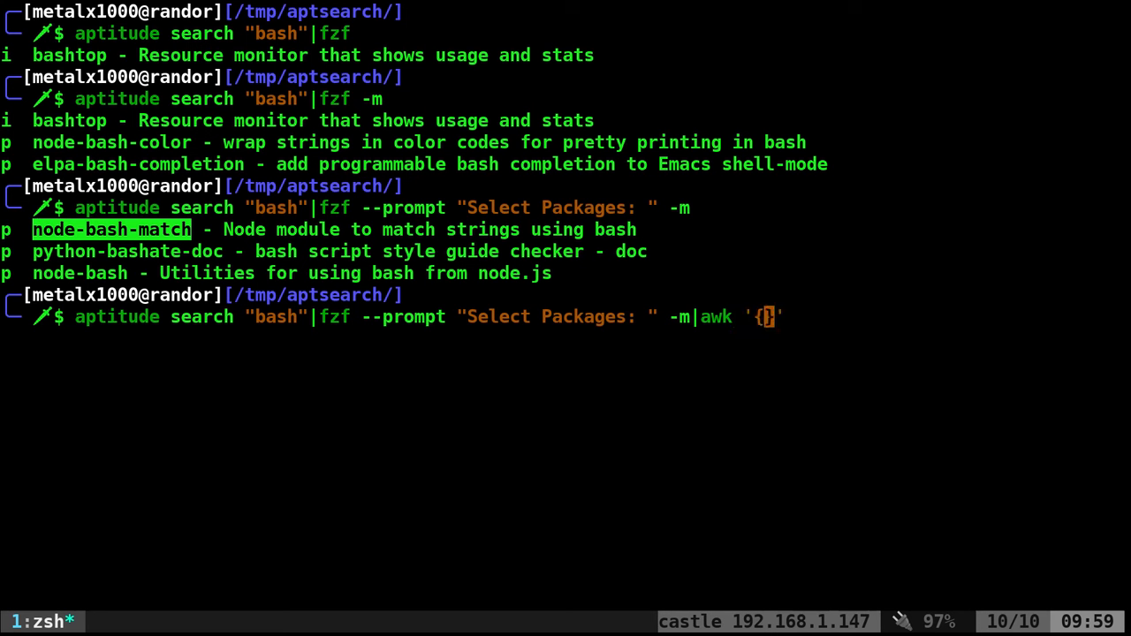
text(print)
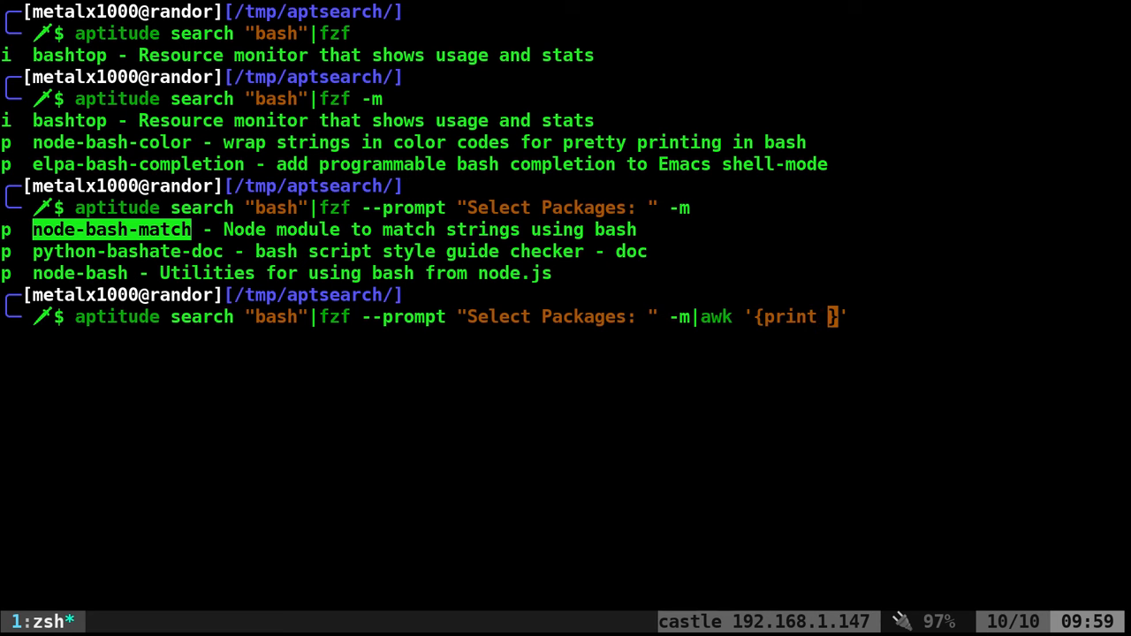
text($2)
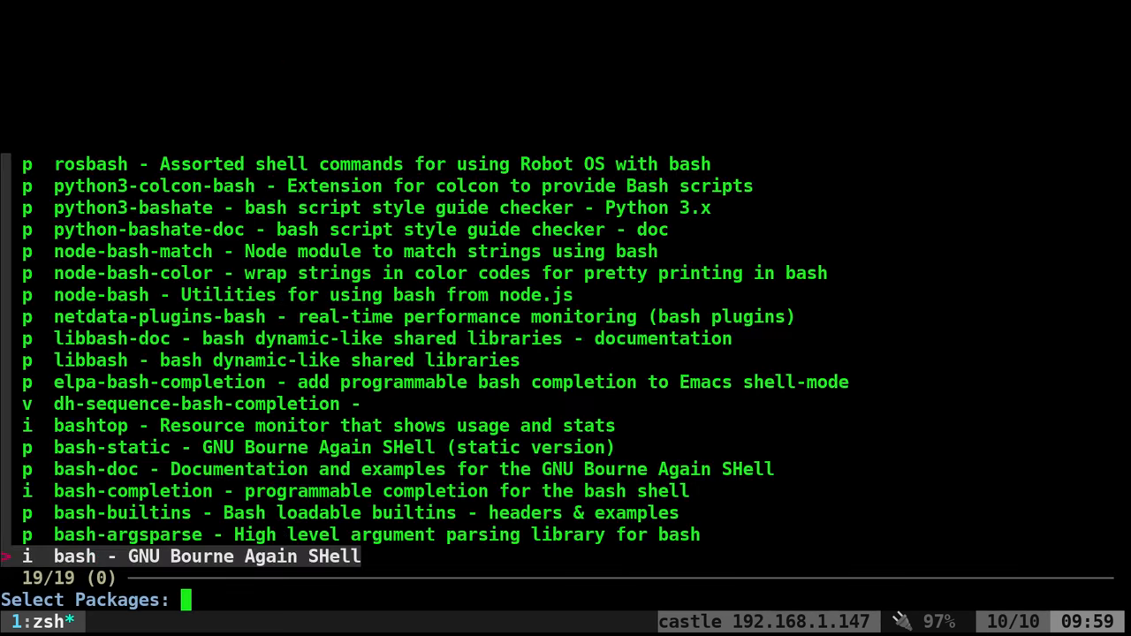
text(node)
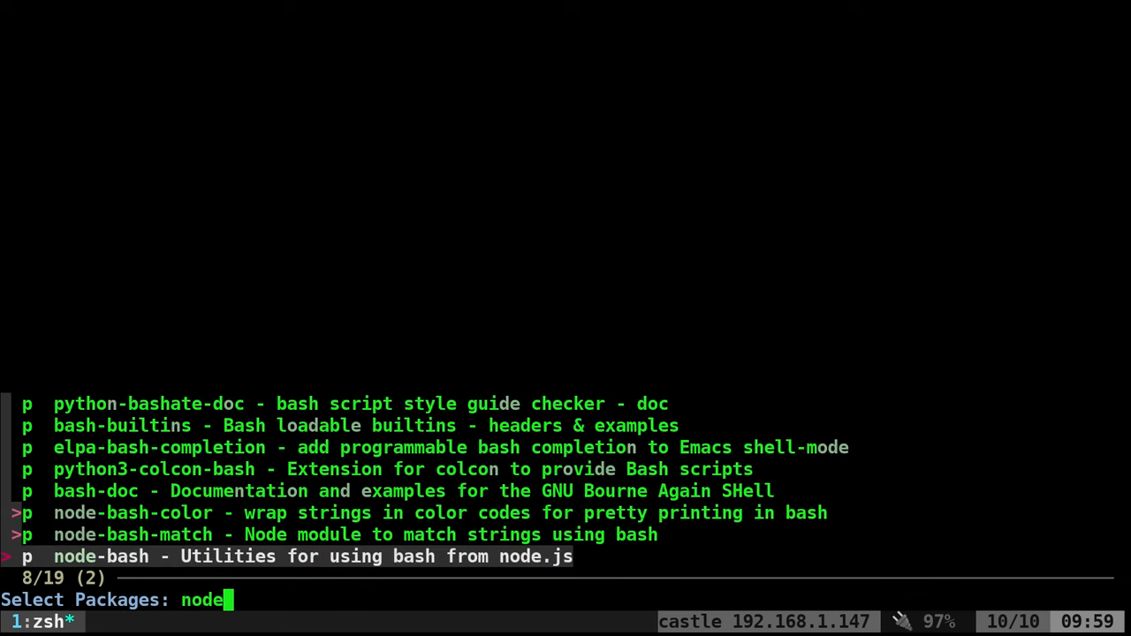
key(Enter)
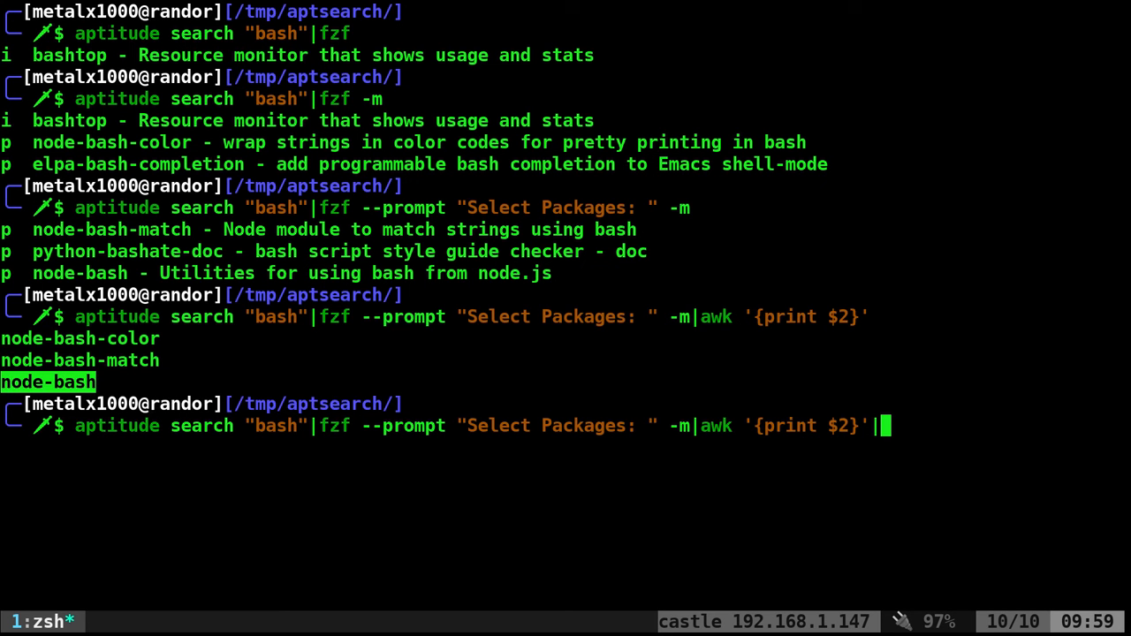
Step: Append |tr "\n" " " to join the names onto one line, and pick node packages again
text(tr "\)
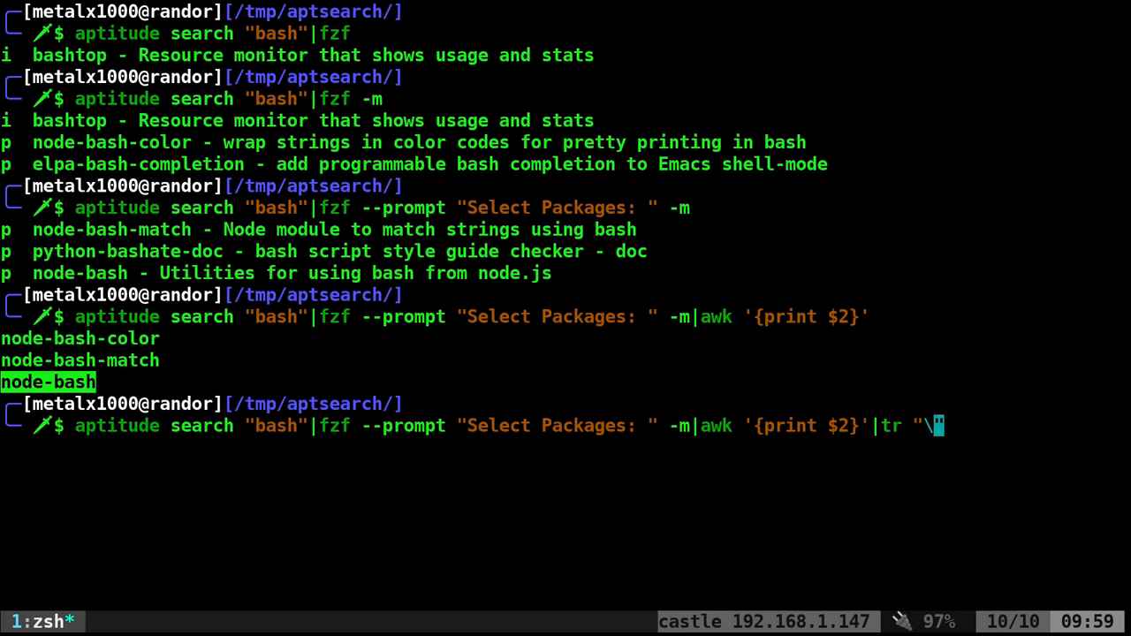
text(n" " ")
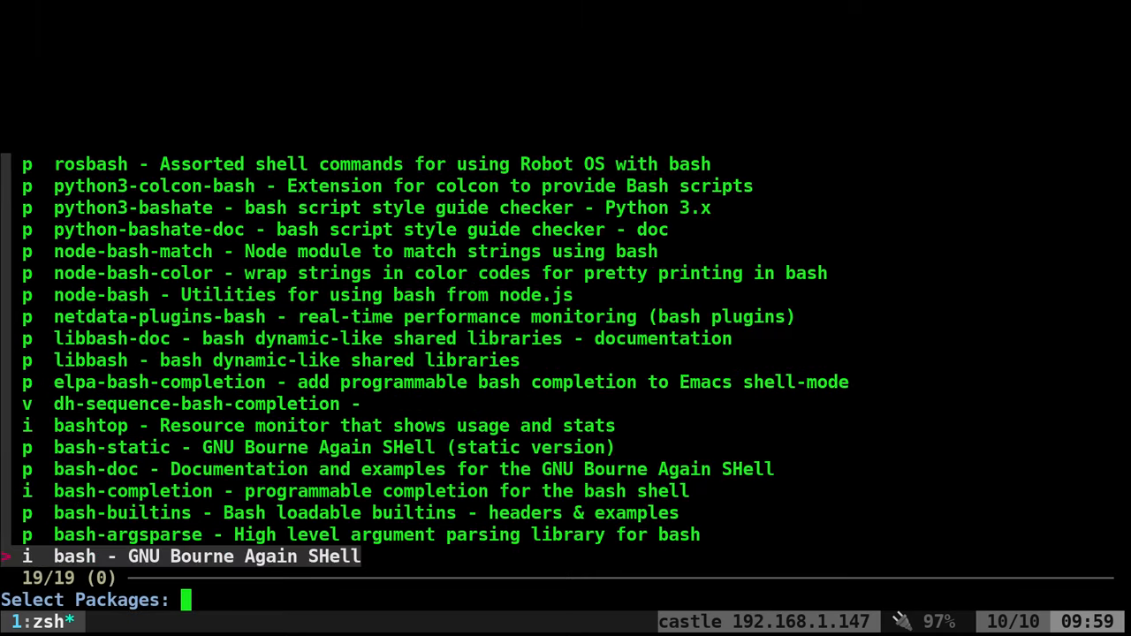
text(node)
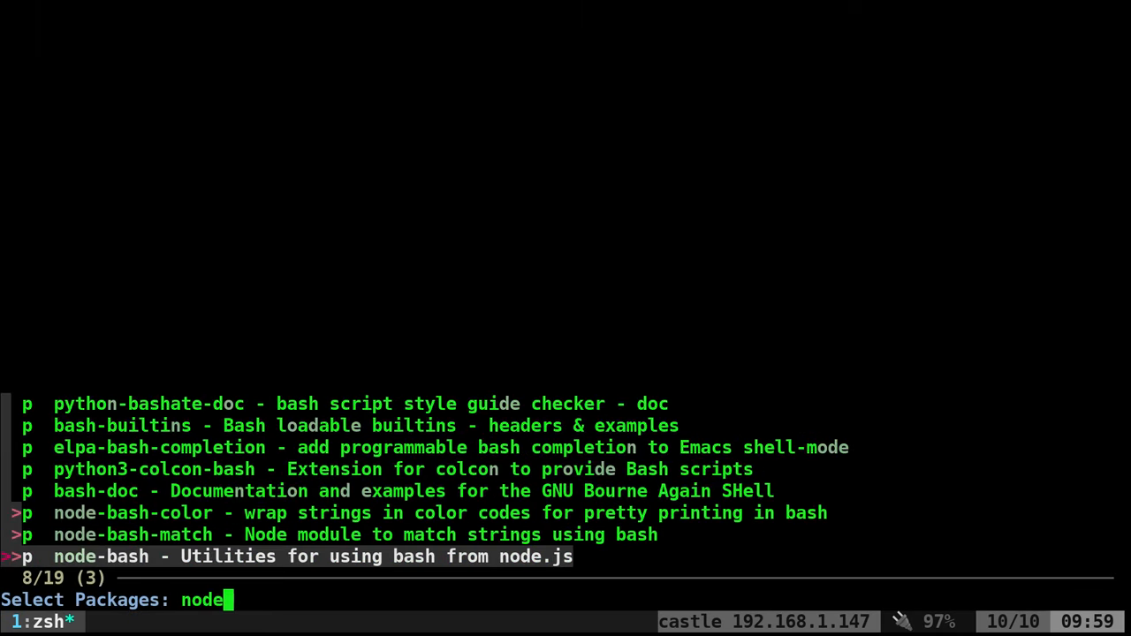
key(Enter)
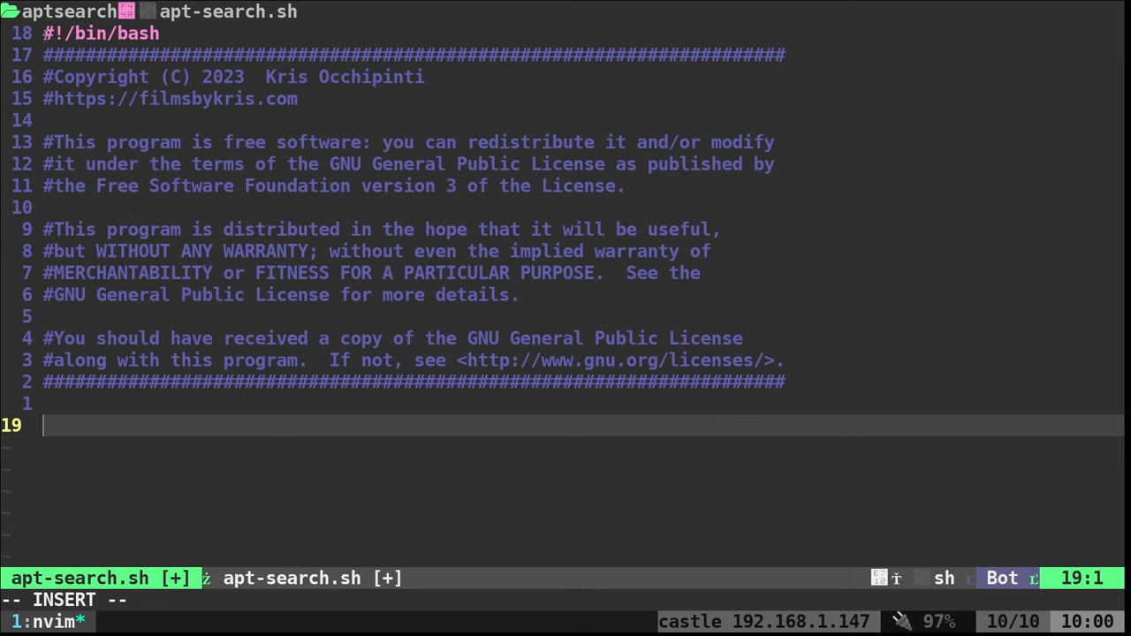
mouse_move(350, 230)
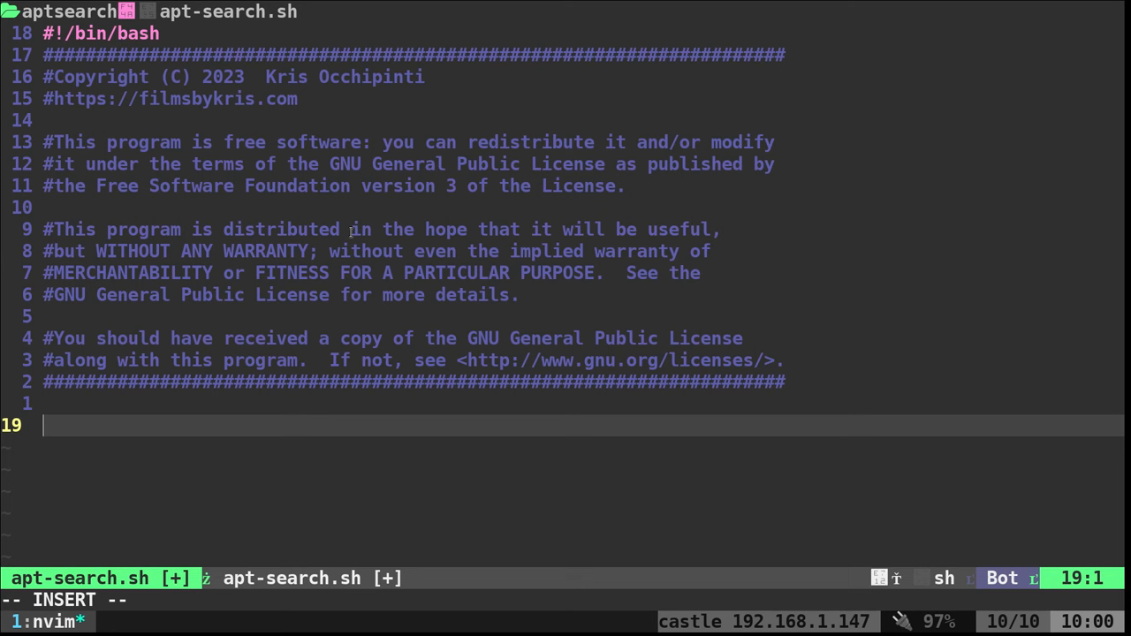
Step: Set q from "$1" when given, otherwise read it with an "Enter Search Query" prompt
text([[)
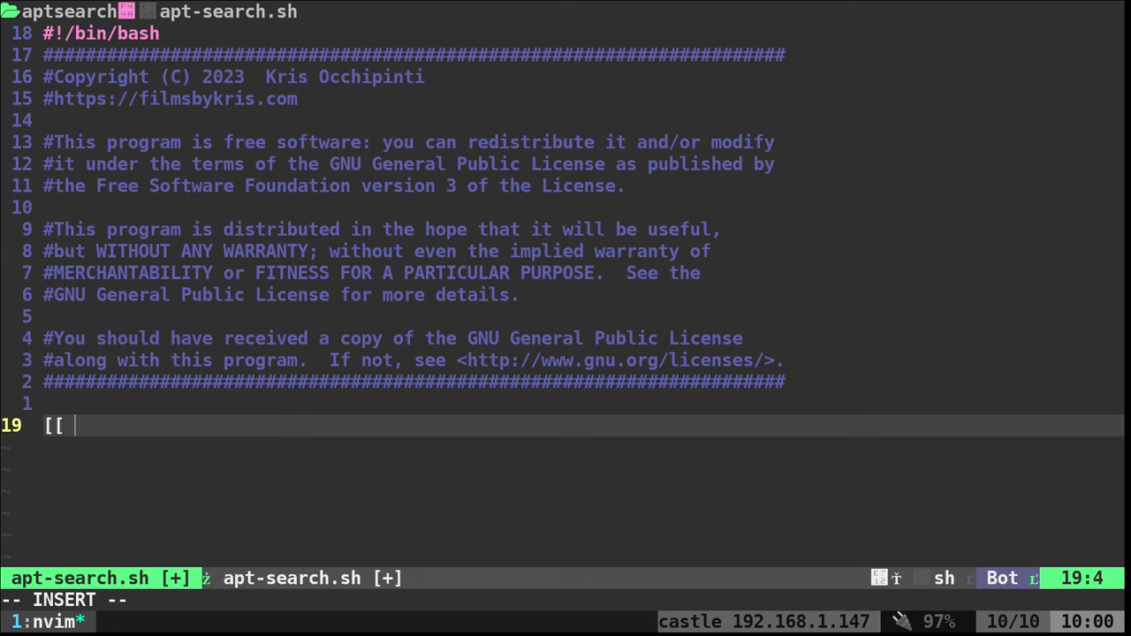
text("$1")
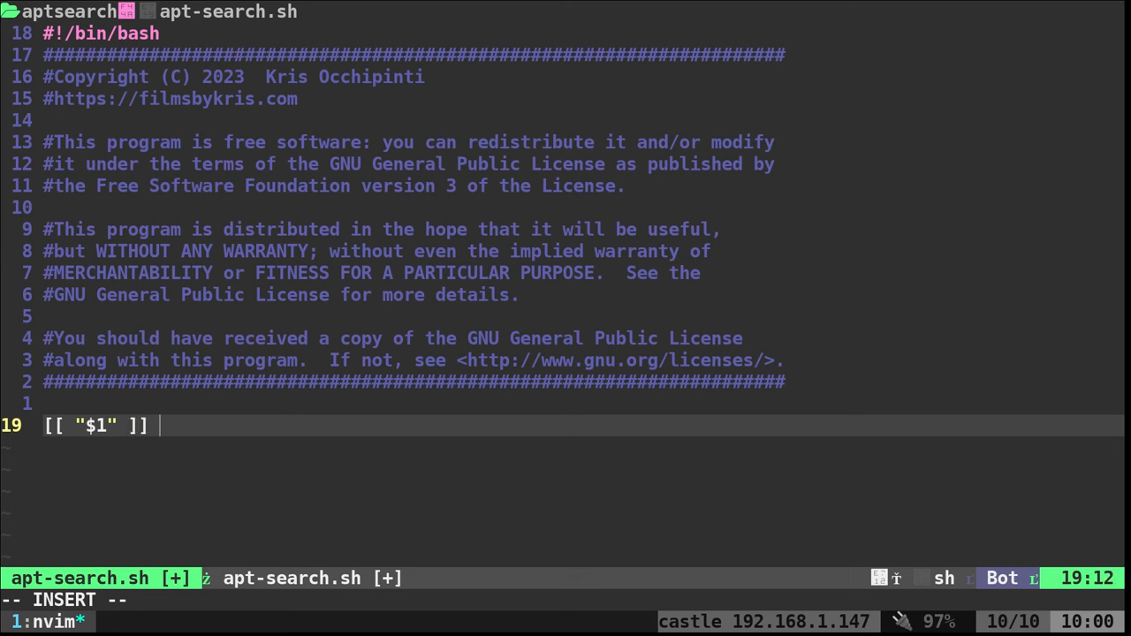
text(&&)
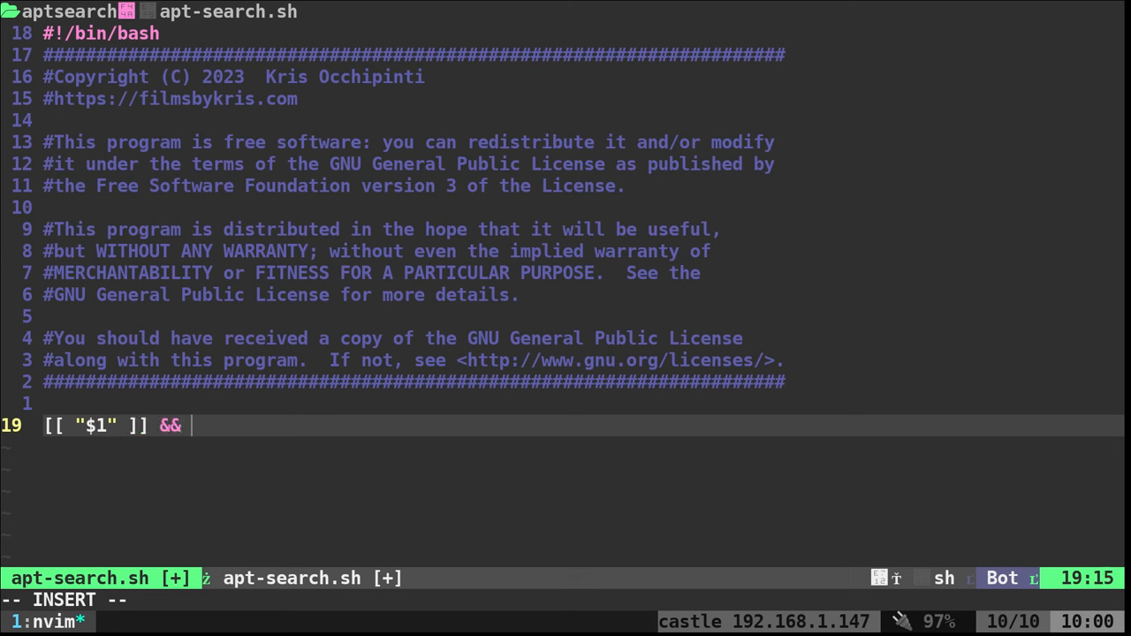
text(q=")
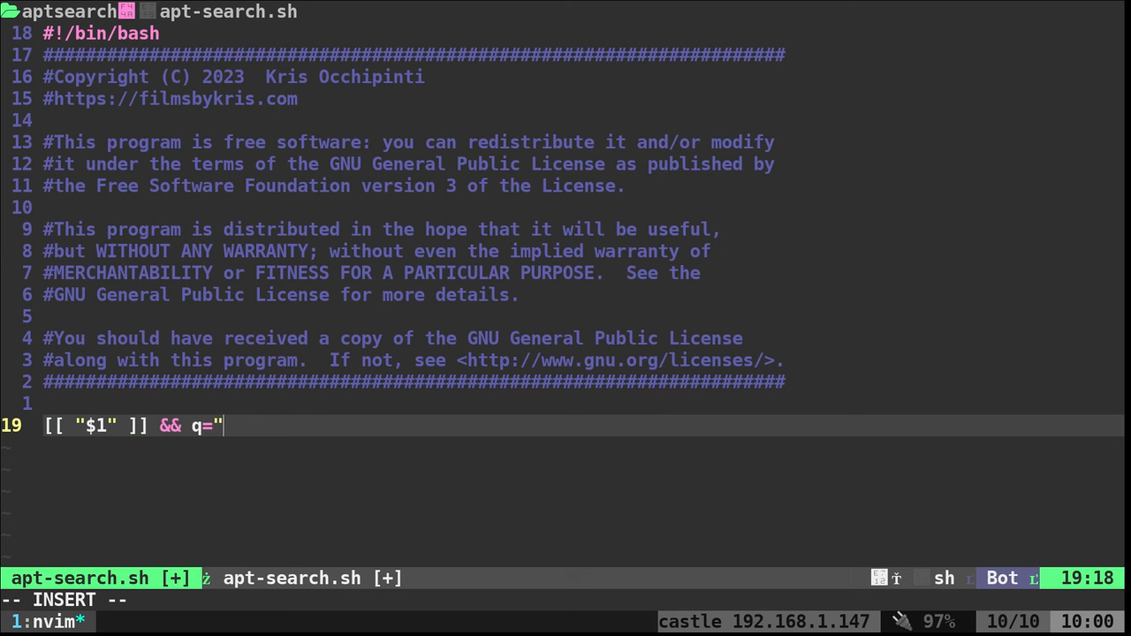
text($1)
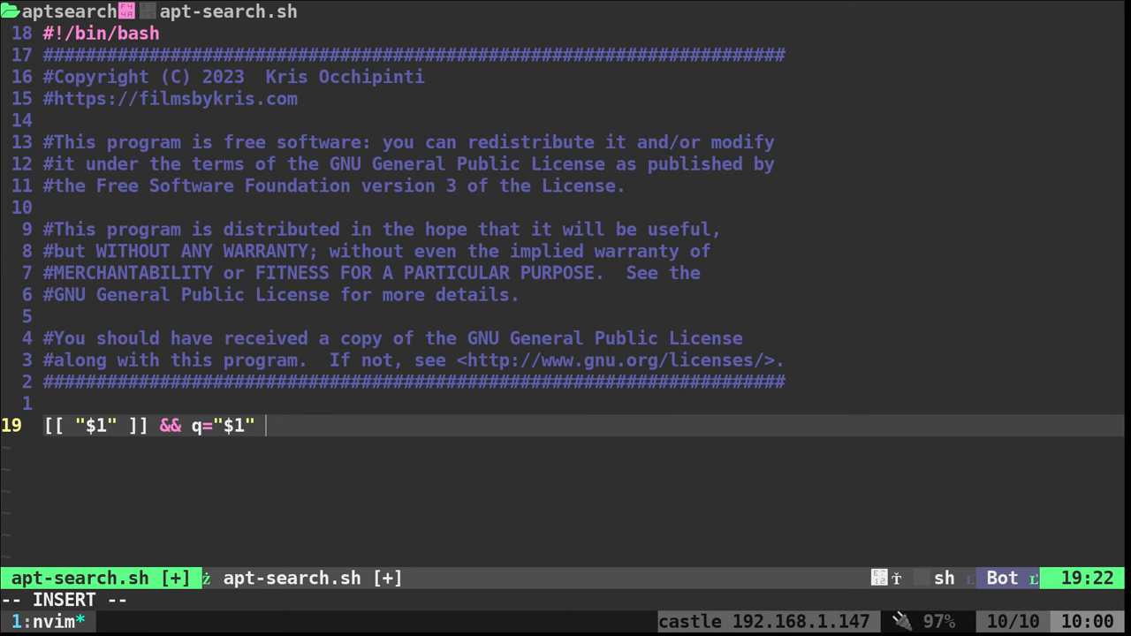
text(||)
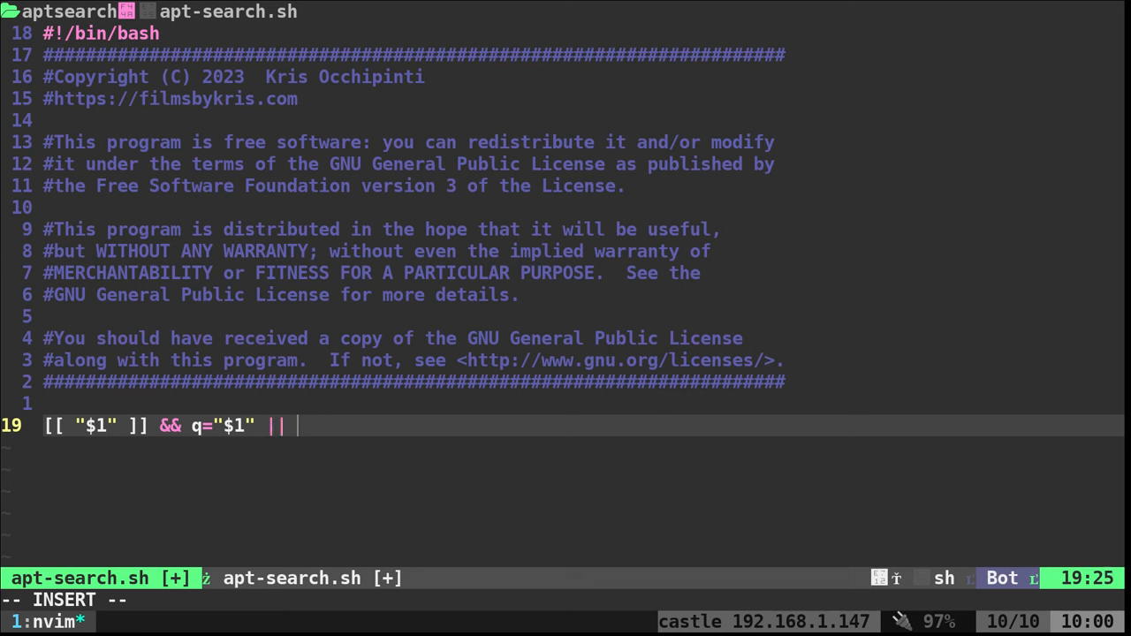
text(read -p)
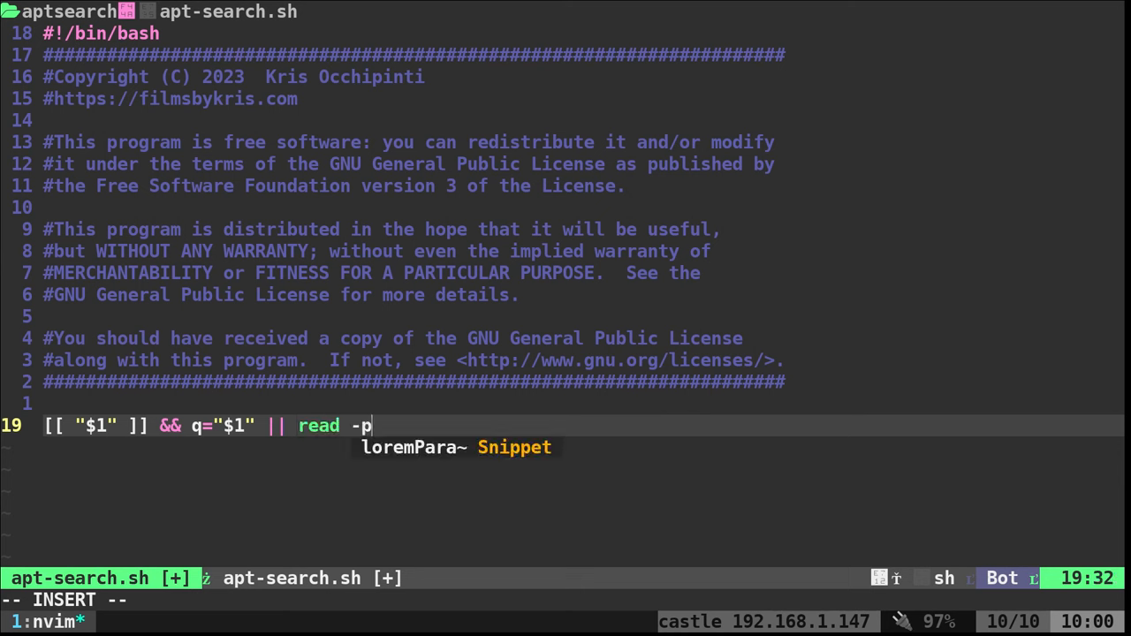
text("Enter")
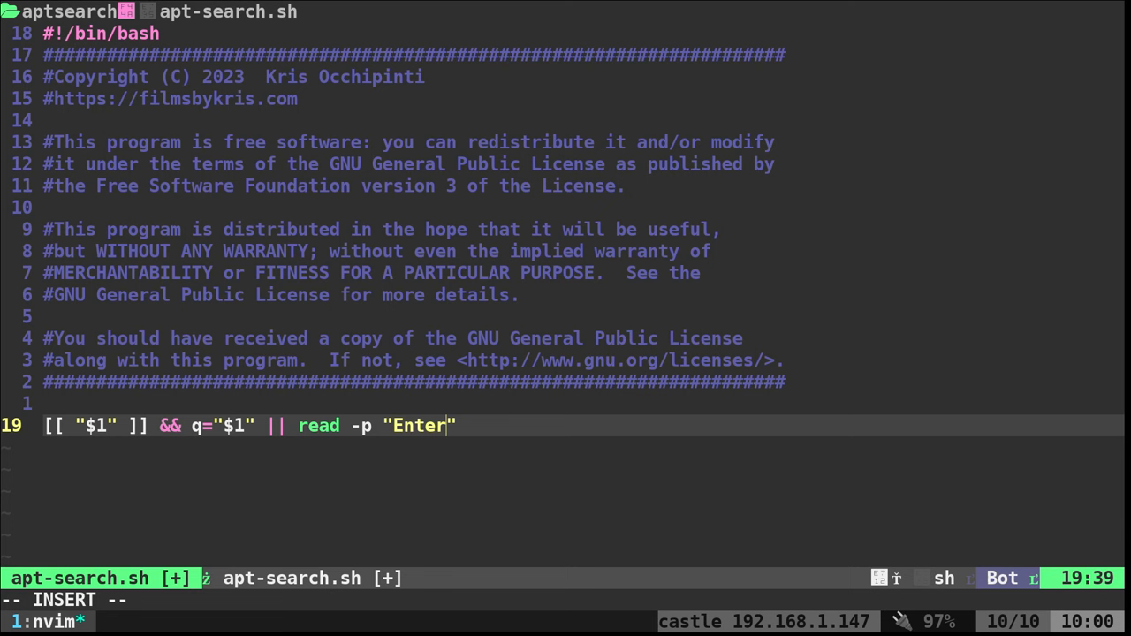
text(Search)
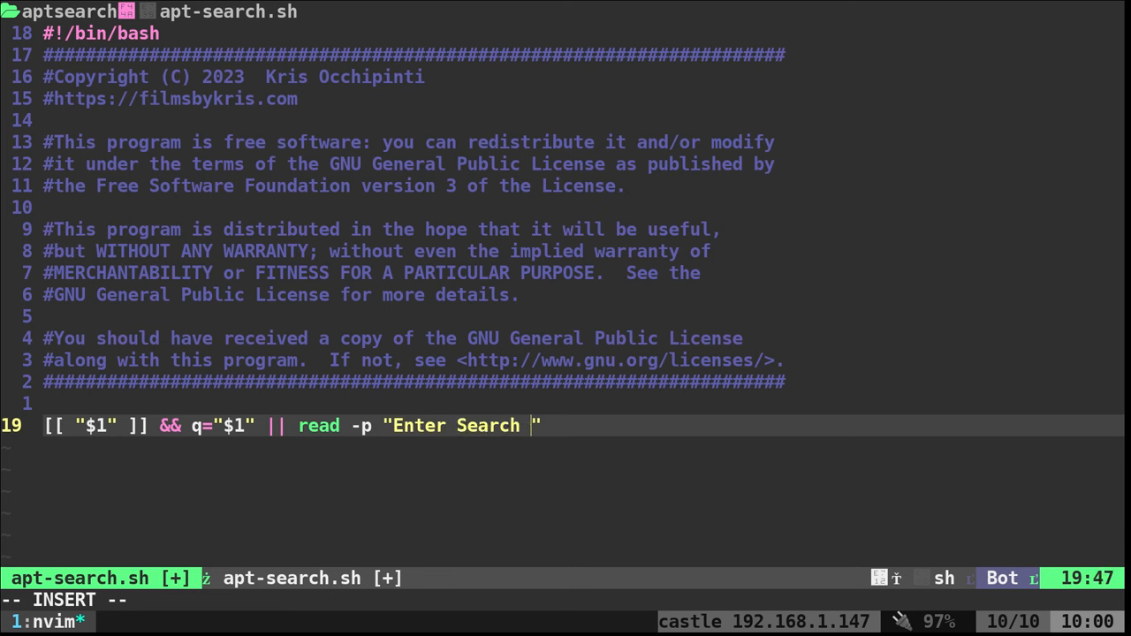
text(Wuer)
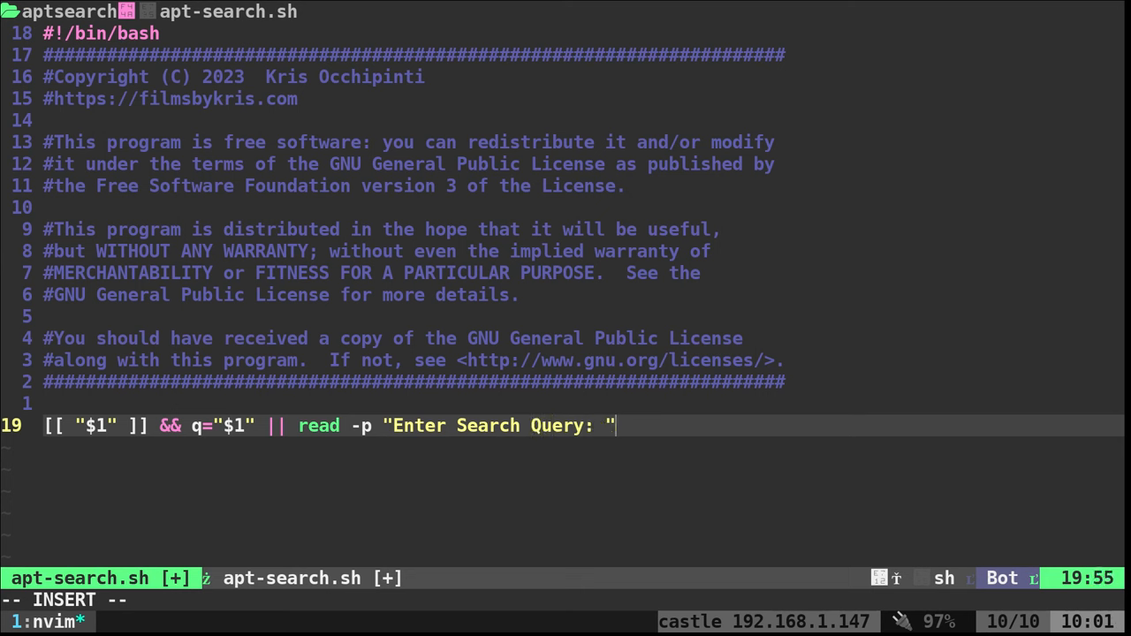
text(q)
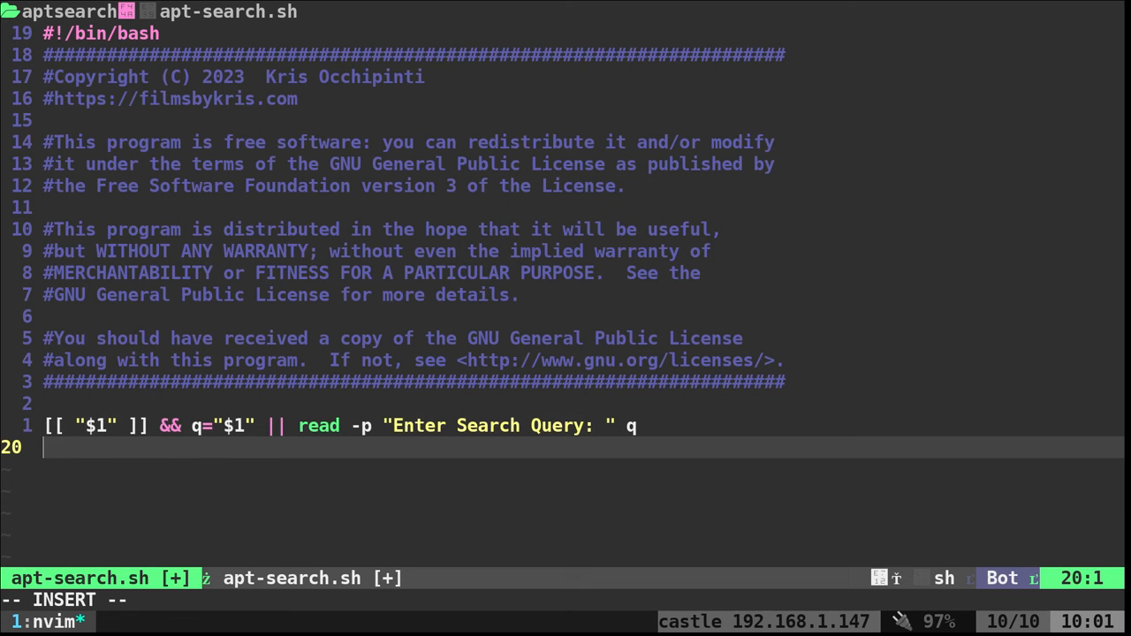
Step: Exit when q is empty, then echo $q
text([[ $)
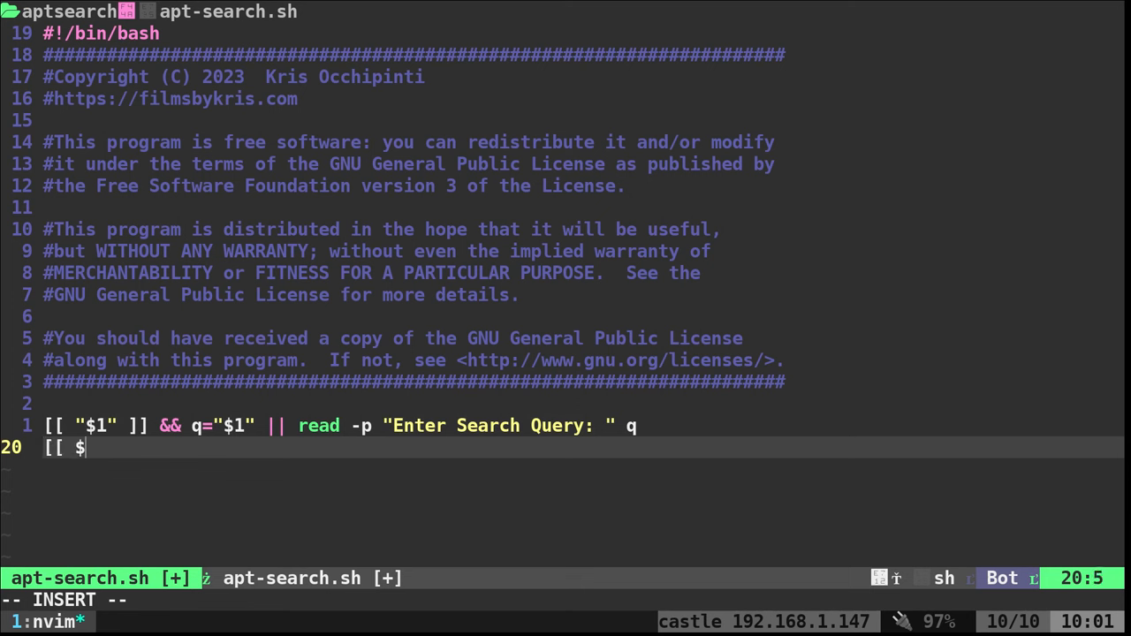
text(q ]] ||)
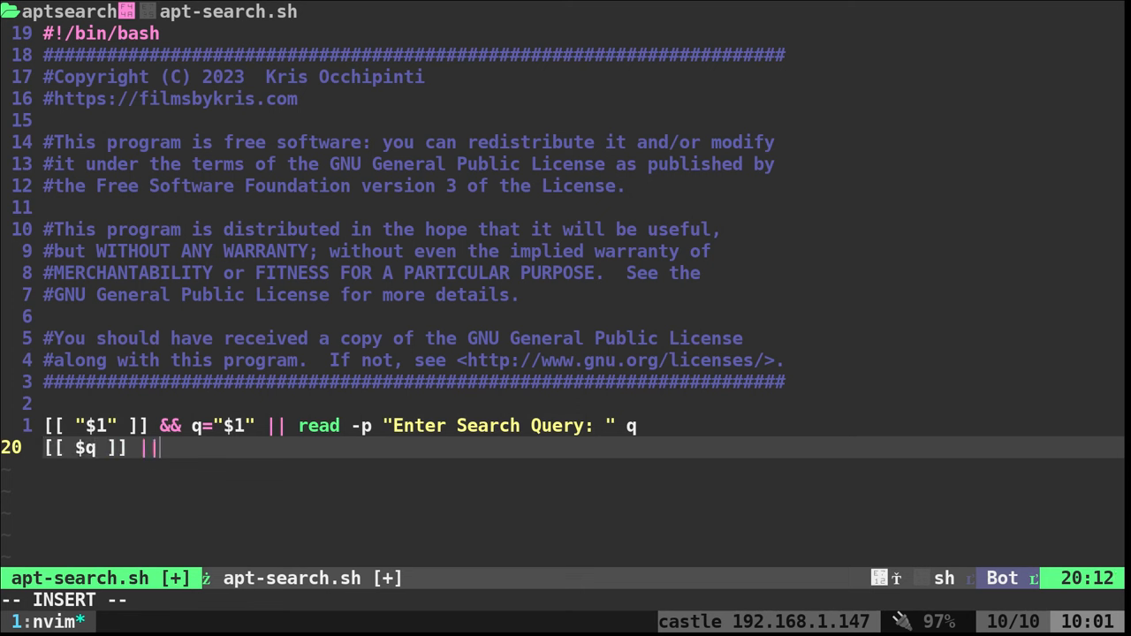
text(exit)
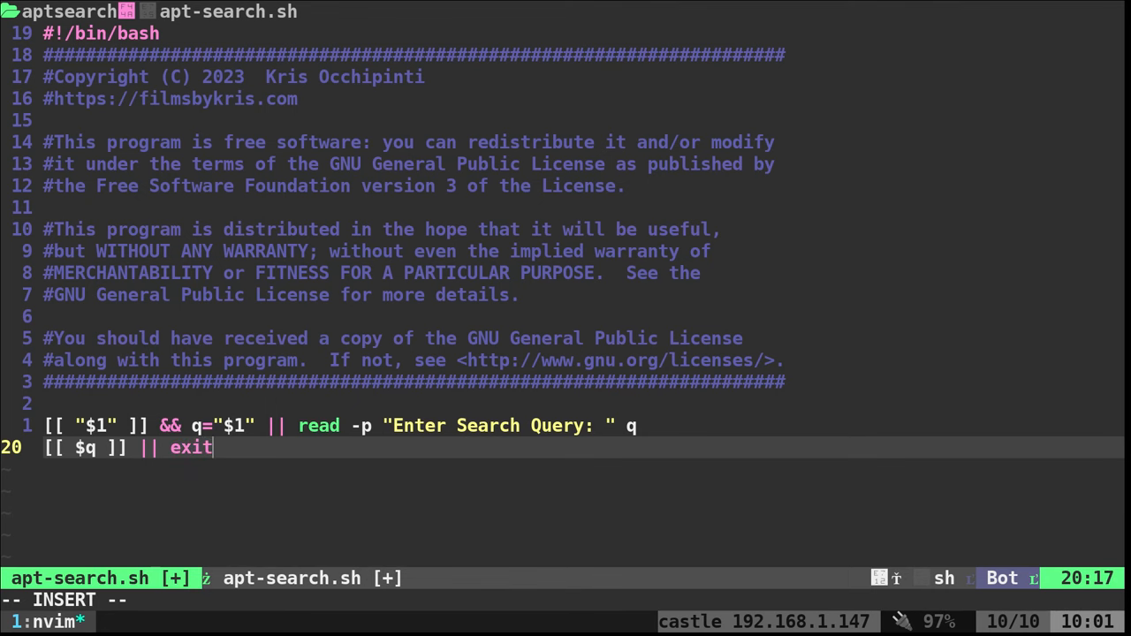
text(echo)
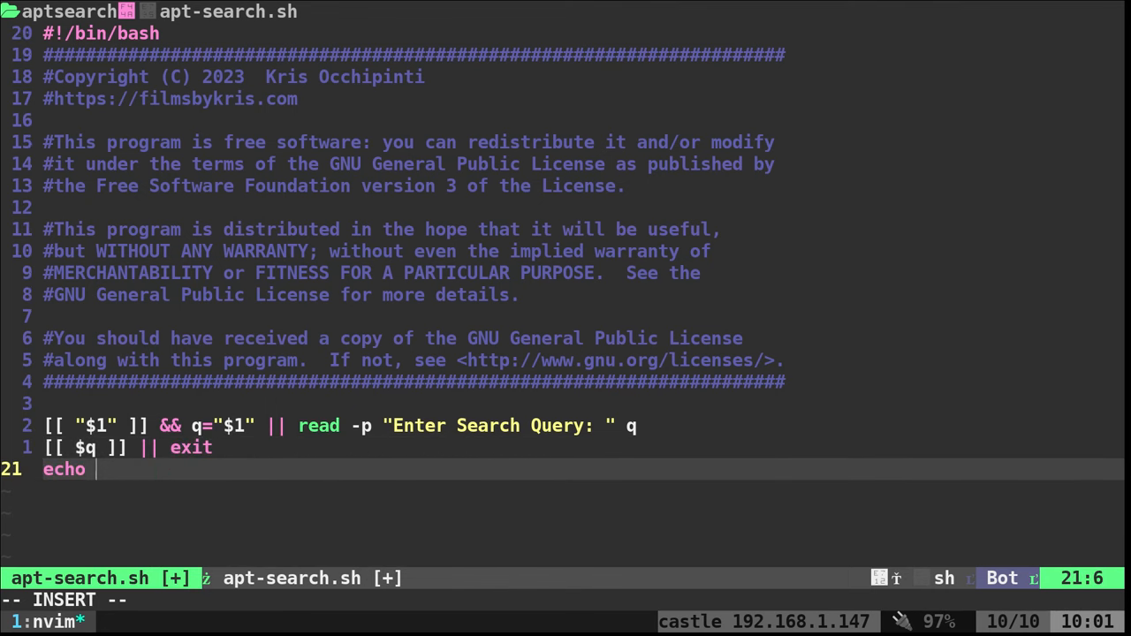
text($q)
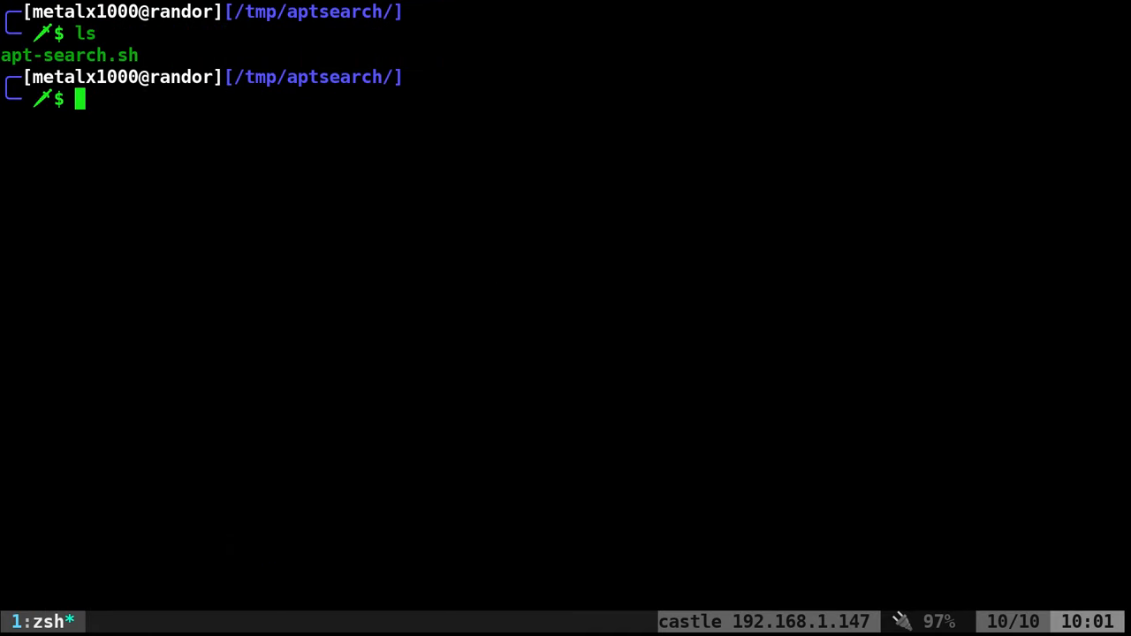
Step: Run ./apt-search.sh with the bash argument and again bare, entering bash at the prompt
text(./apt-search.sh ba)
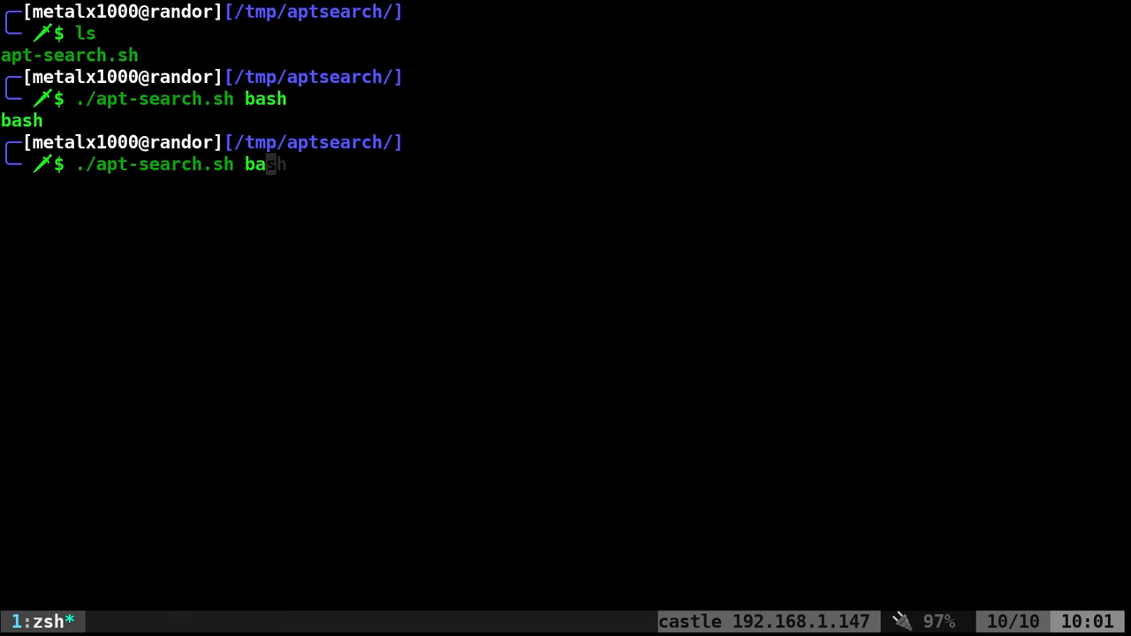
key(Enter)
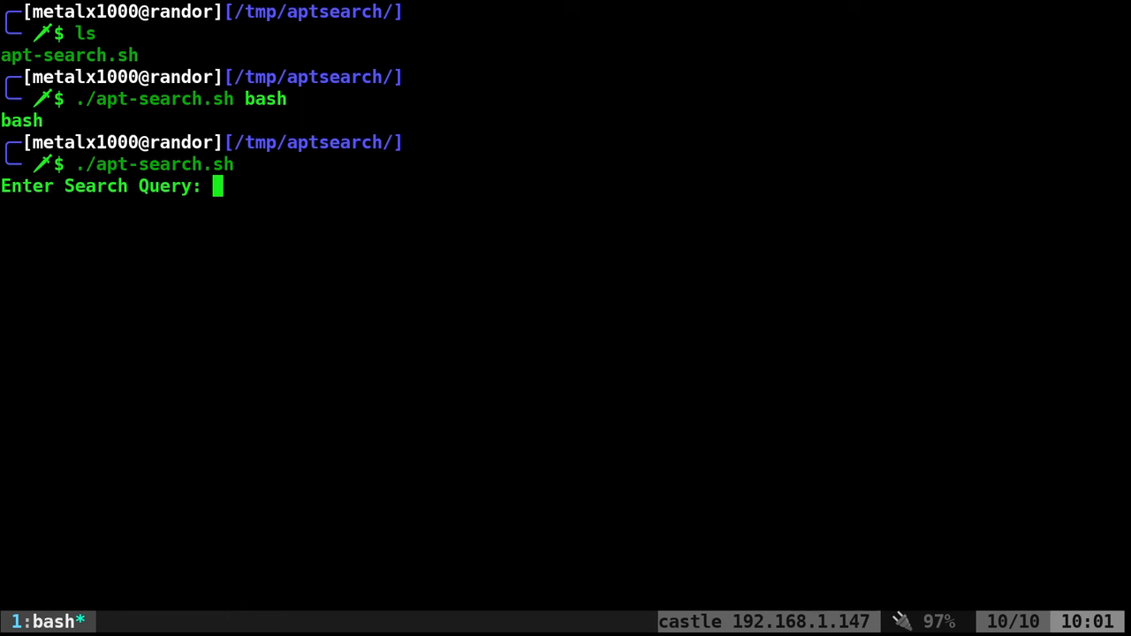
text(bash)
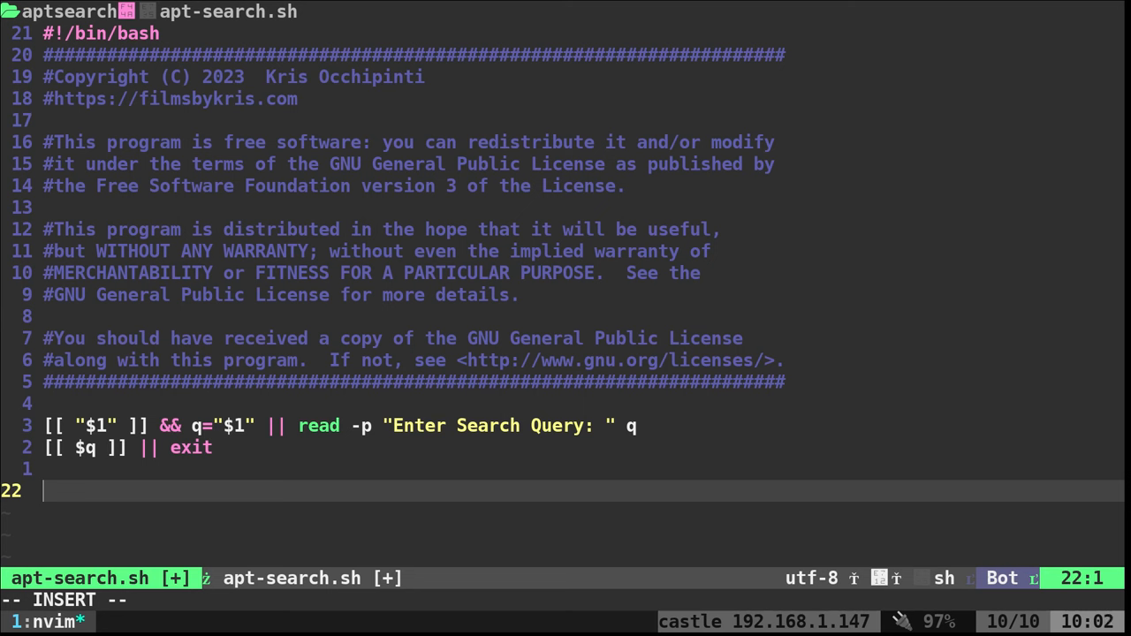
Step: Capture fzf-selected package names from aptitude search "$q" into pkg, exiting if pkg is empty
text(pkg="$(aptitude search "$q"|fzf --prompt "Select Packages: " -m|awk '{print $2}'|tr "\n" " ")")
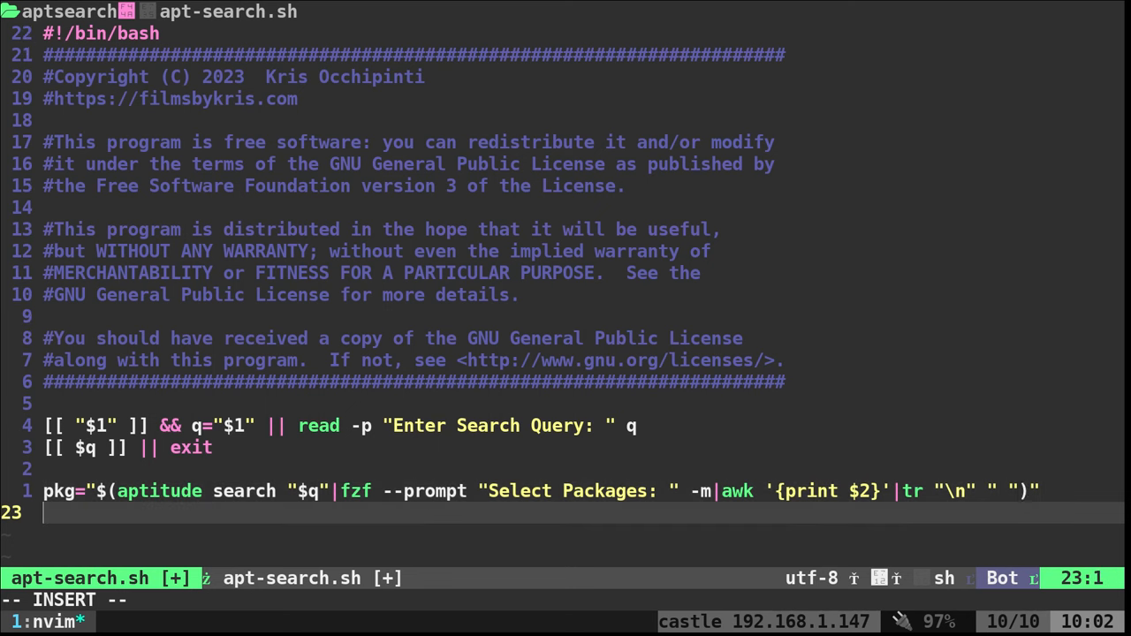
text([[ "$pkg" ]] || exit)
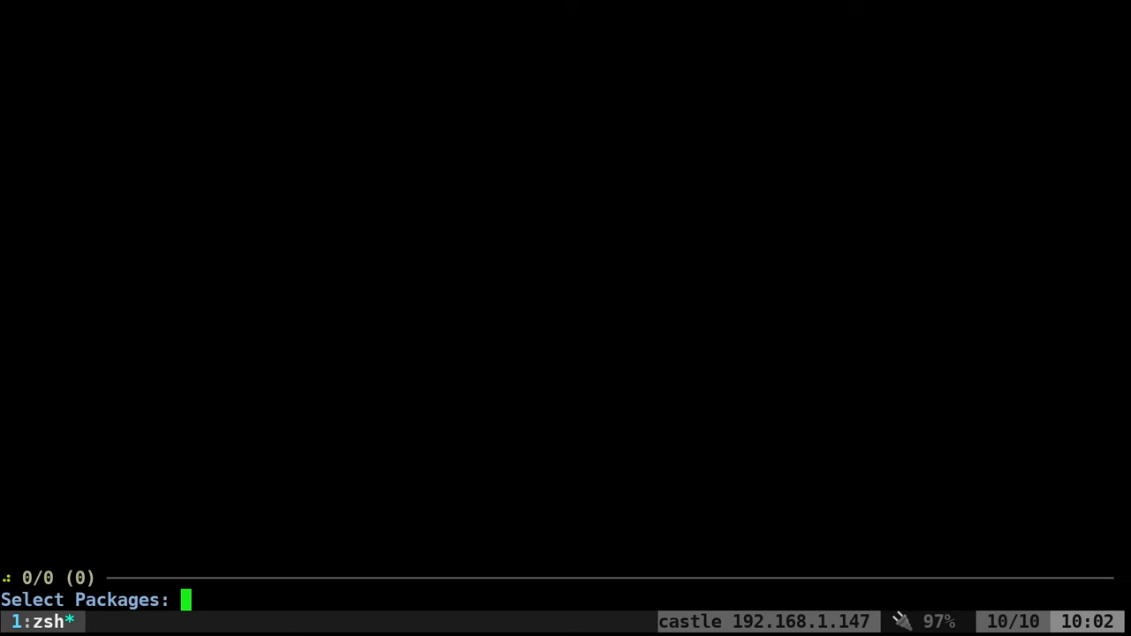
Step: Run ./apt-search.sh bash, browse the bash and node matches in the picker, and leave without choosing
text(bash)
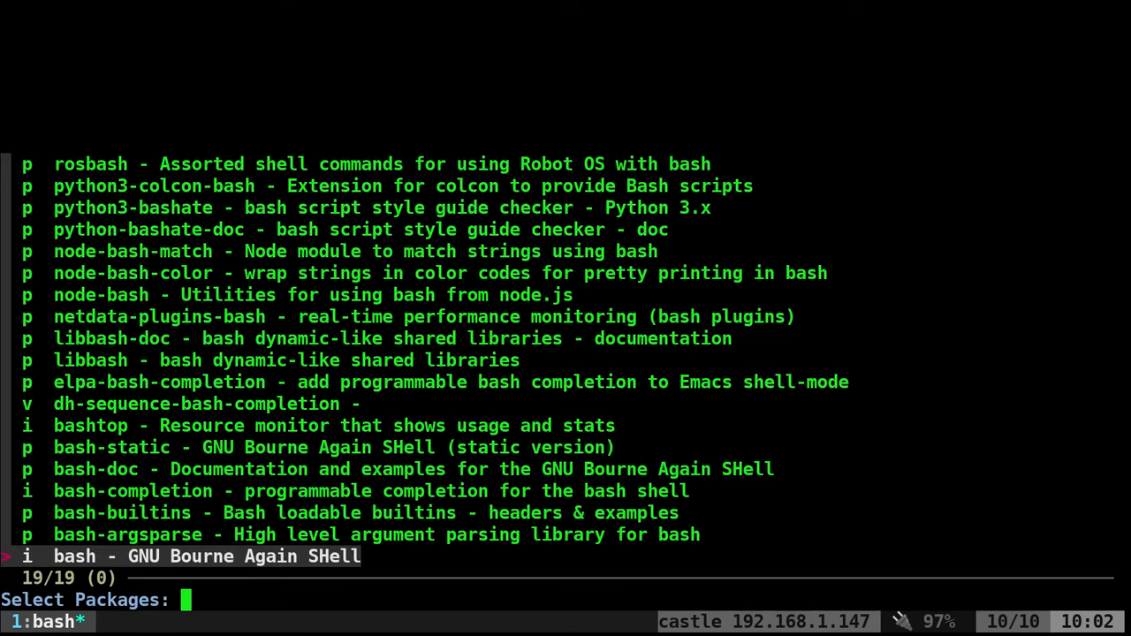
text(bash)
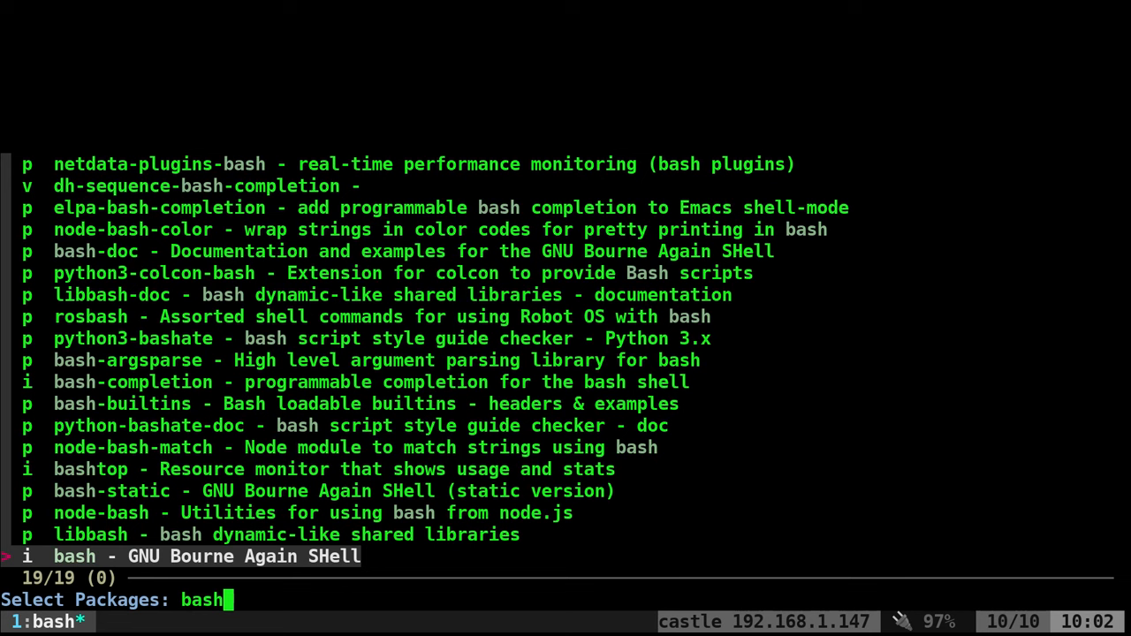
key(Up)
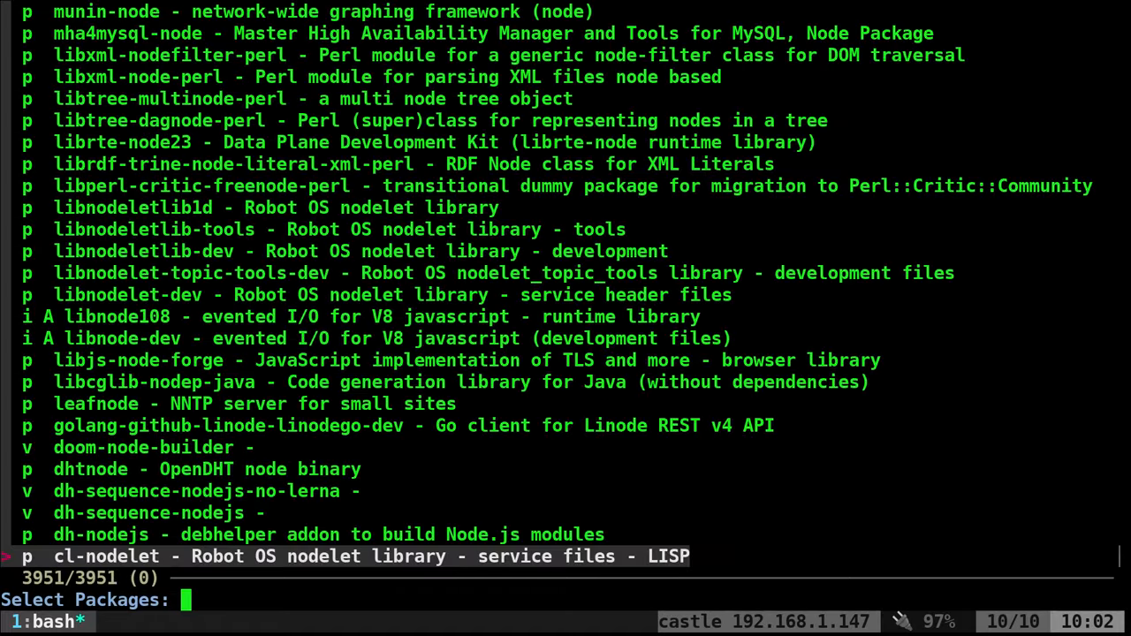
text(bash)
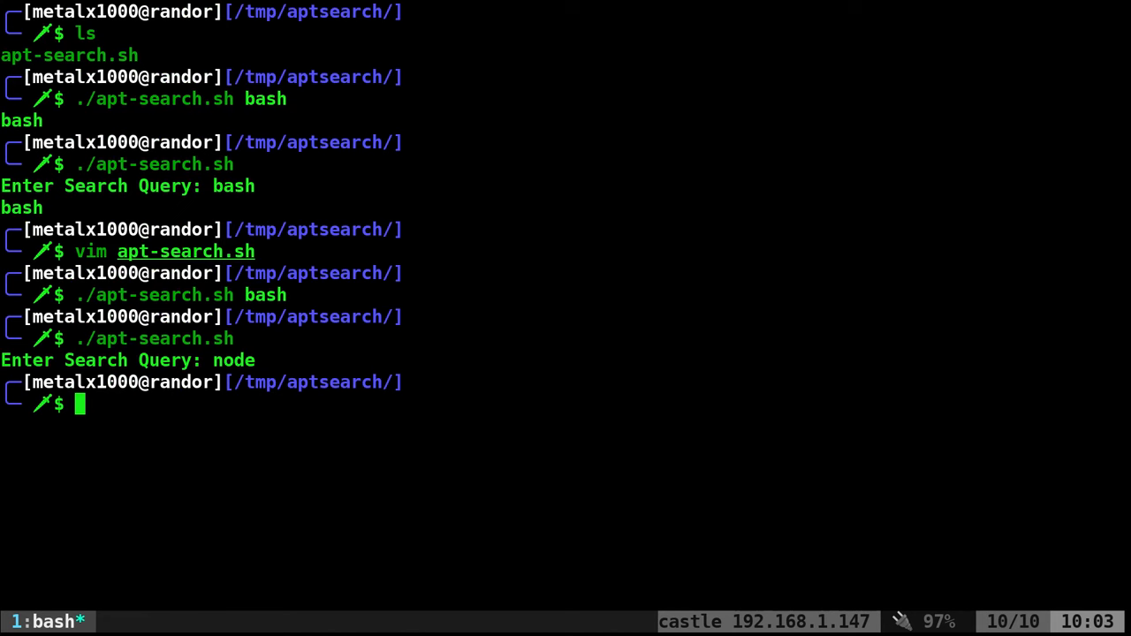
text(./apt-search.sh bash)
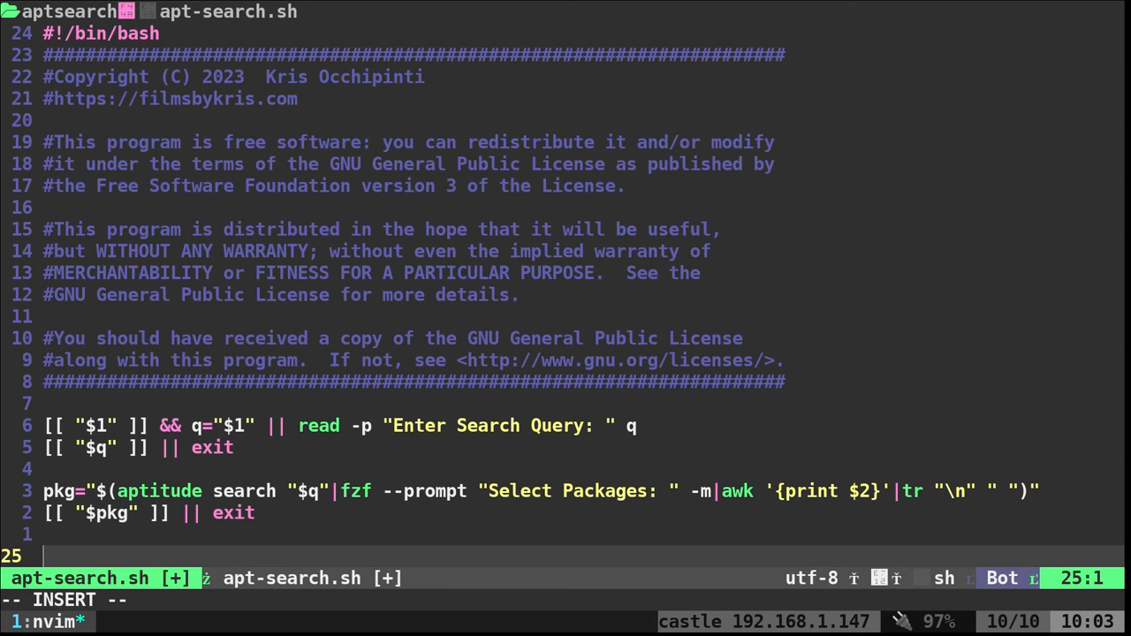
Step: End the script with sudo apt install $pkg and save it back to the shell
text(sudo apt install $pkg)
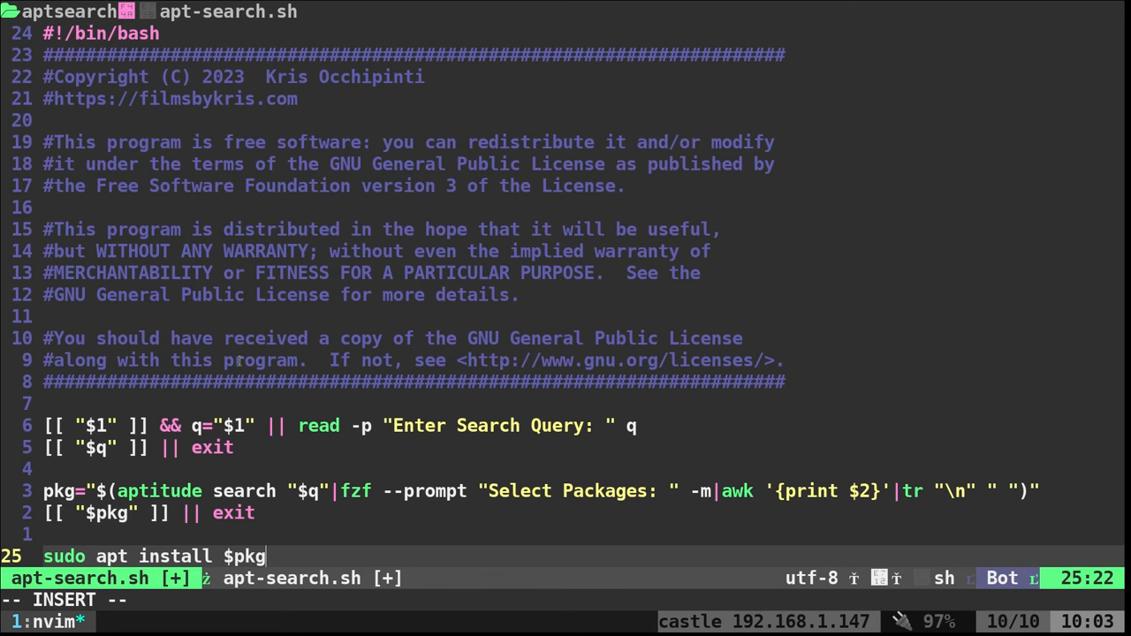
key(Escape)
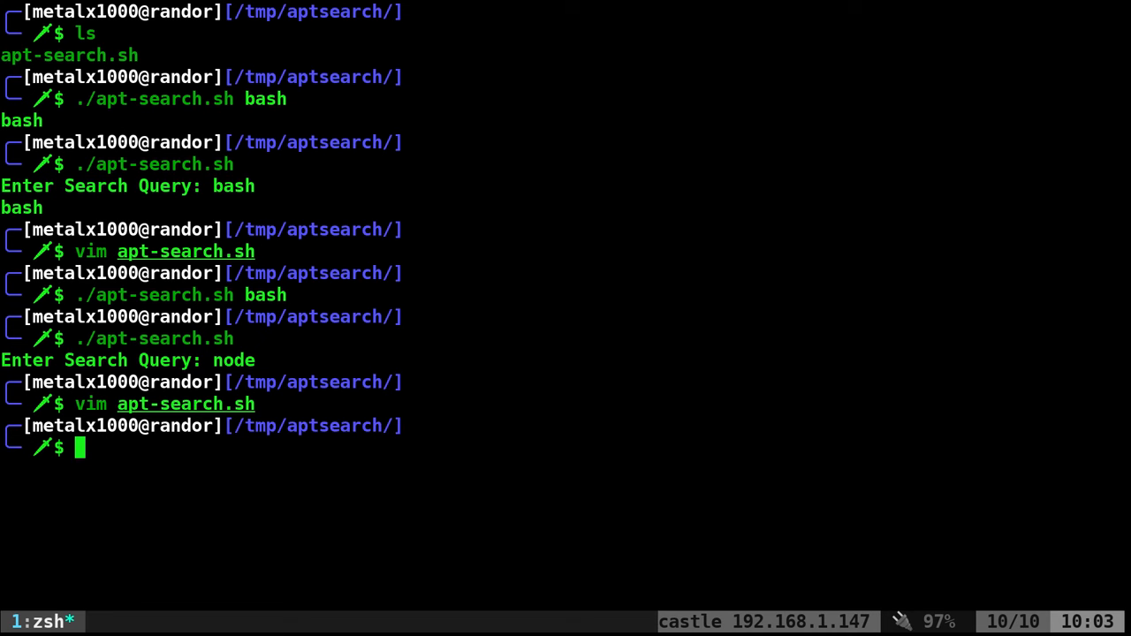
Step: Install picked bash packages via the script, confirm empty query and nonsense selection exit cleanly, then cat apt-search.sh
text(./apt-search.sh)
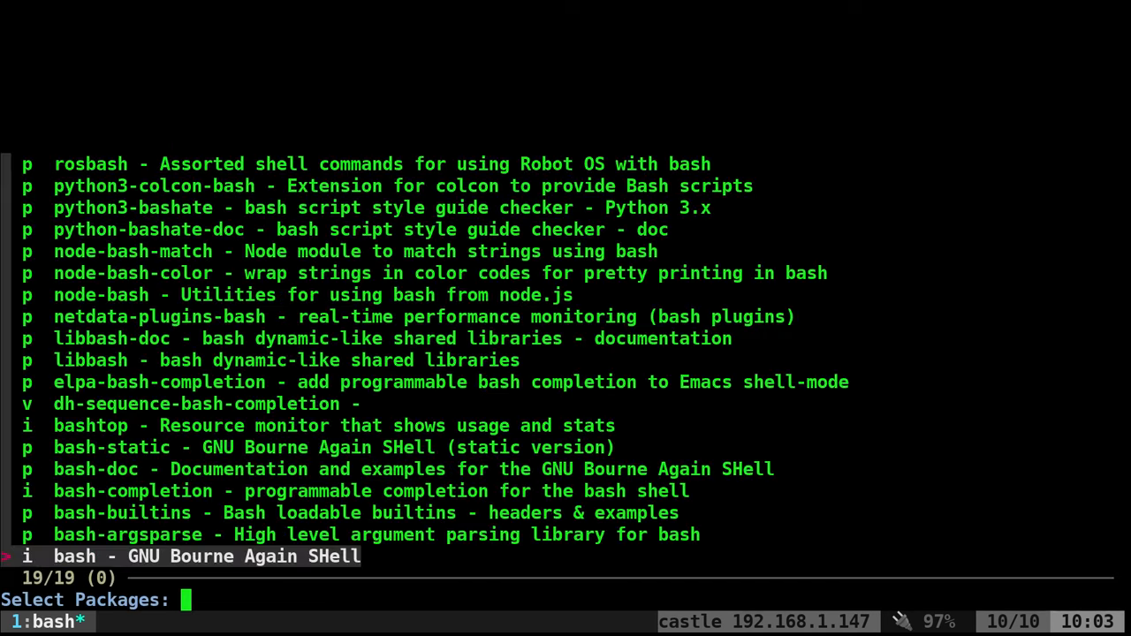
key(Up)
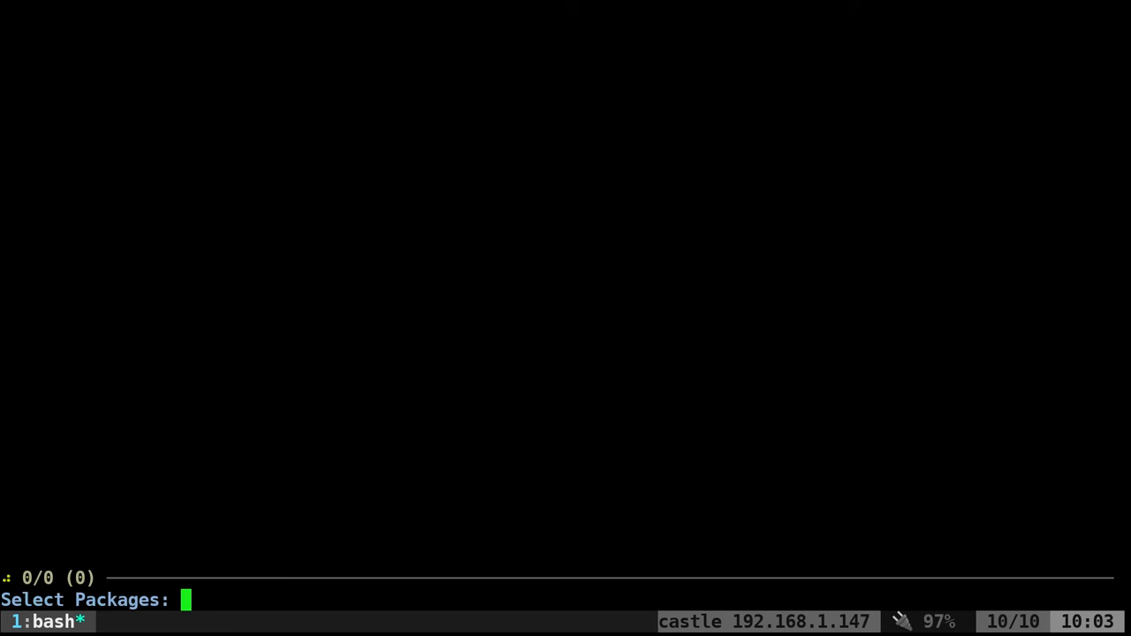
text(kjsdh)
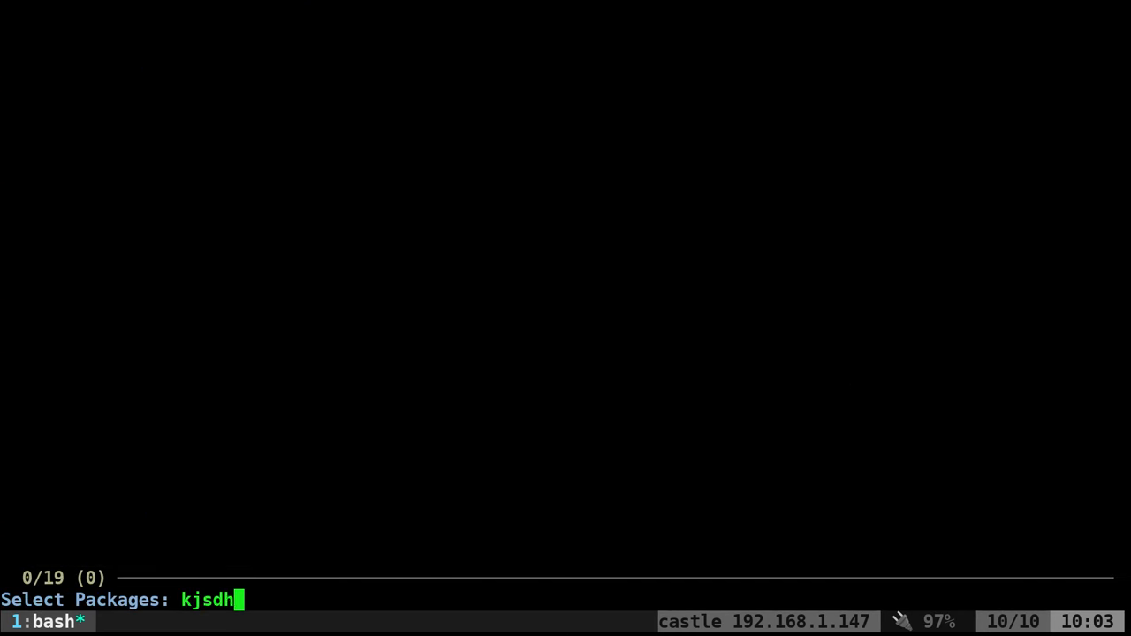
text(fjkdshjk)
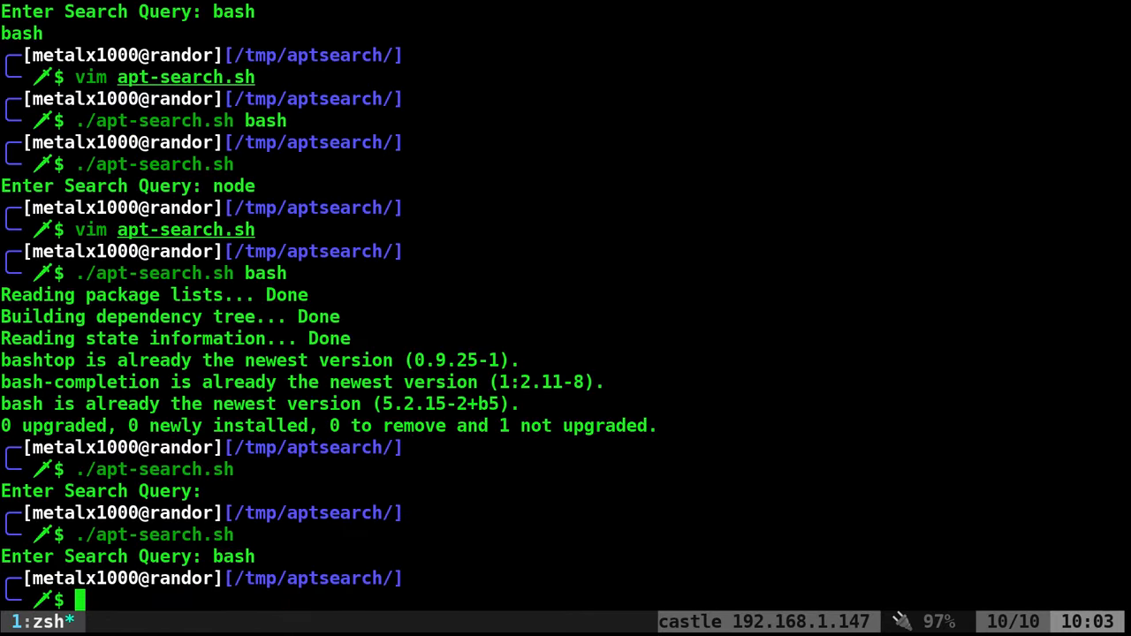
text(cat apt-search.sh)
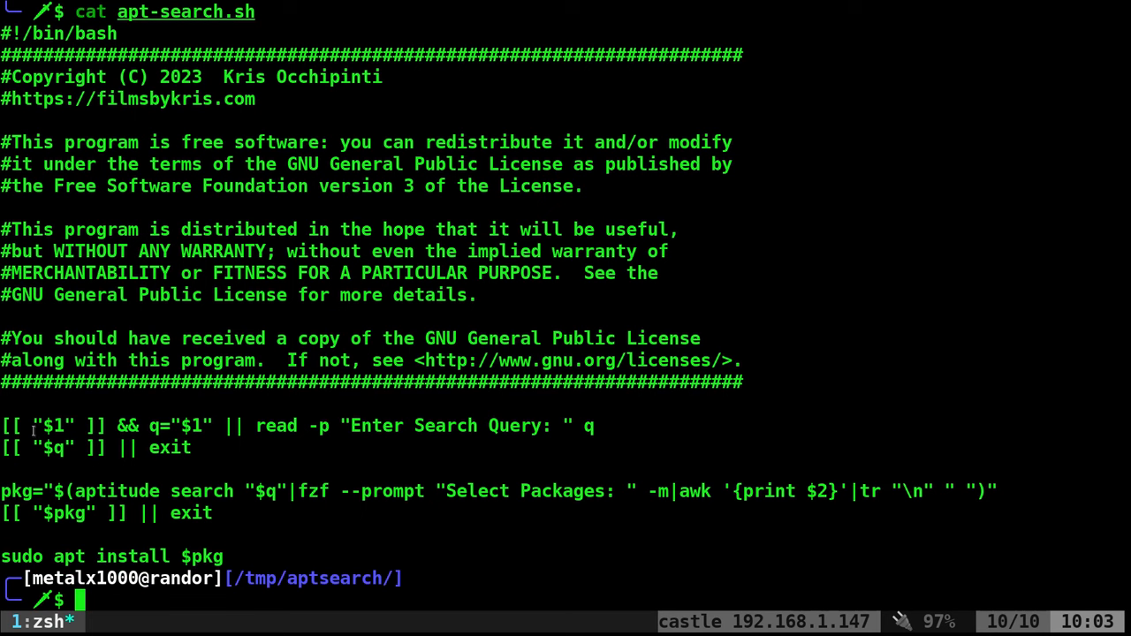
mouse_move(42, 477)
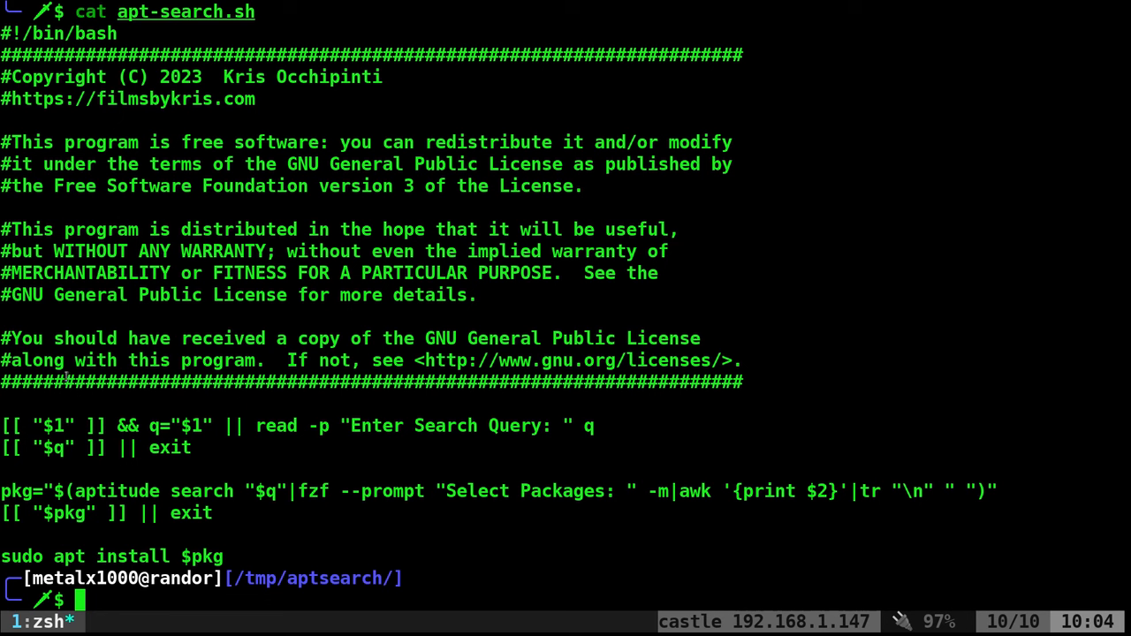
mouse_move(416, 366)
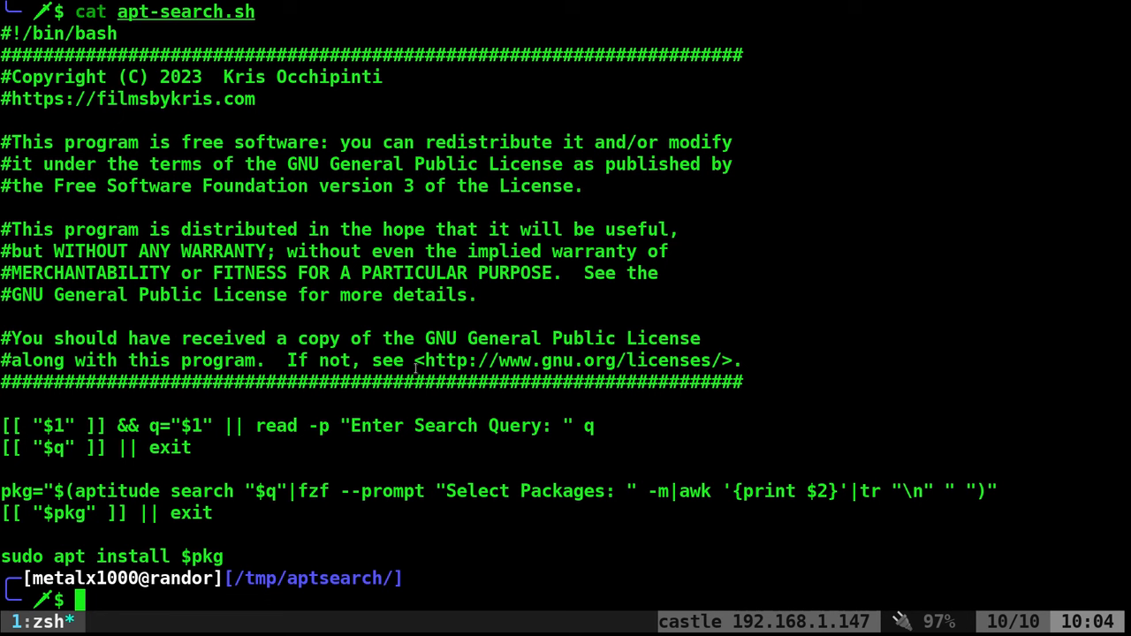